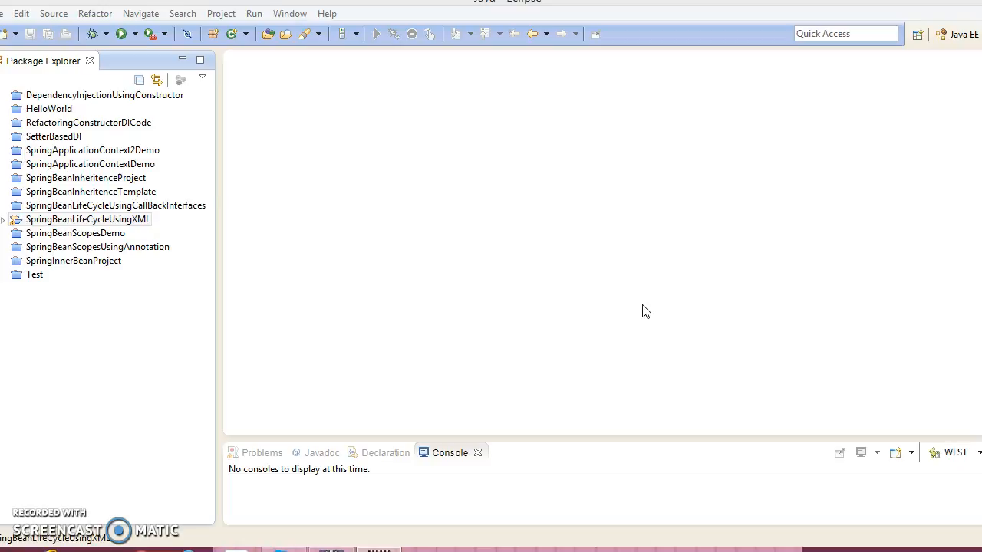
pyautogui.moveTo(91, 350)
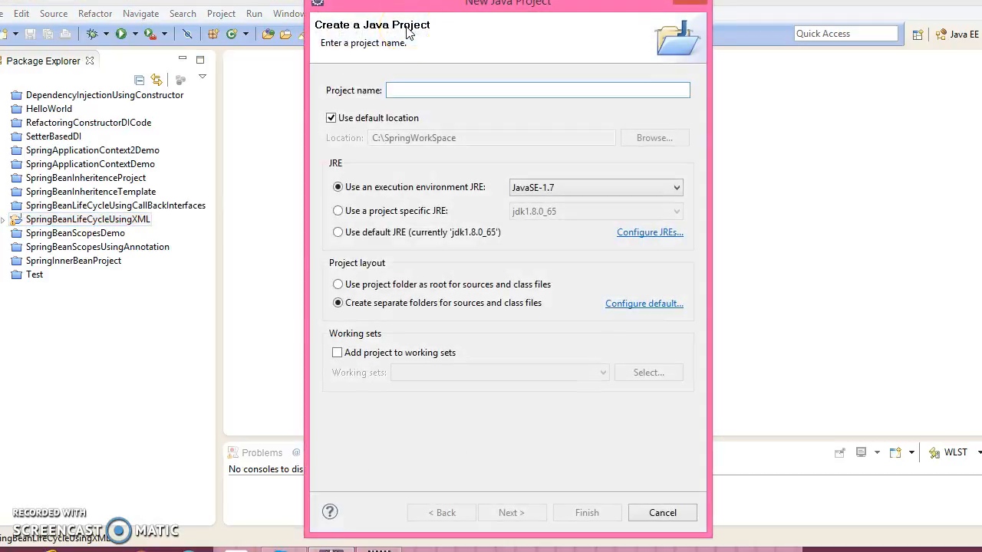
# Step: Create the Java project SpringBeanLifeCycleUsingAnnotation, accepting the default build settings
pyautogui.write('S')
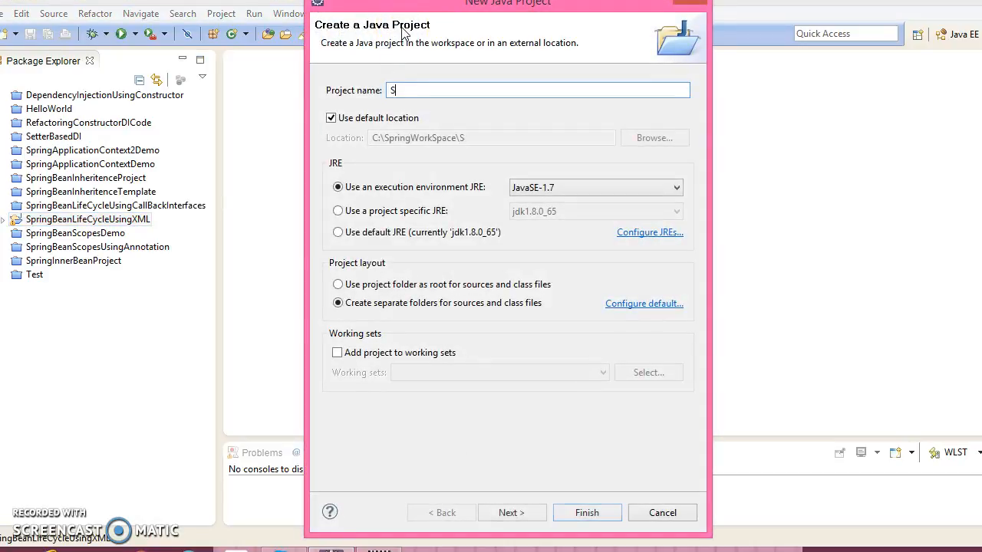
pyautogui.write('pringBe')
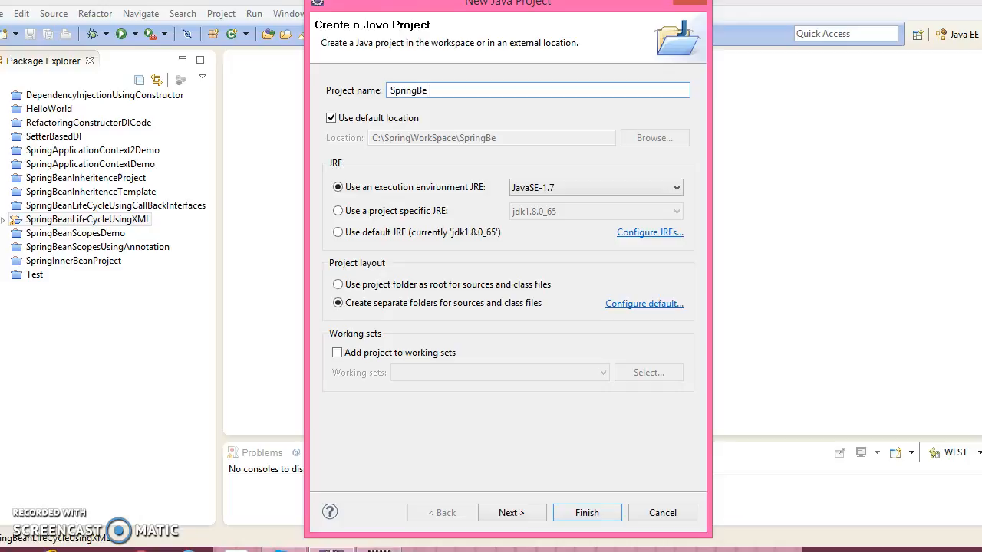
pyautogui.write('anLifeC')
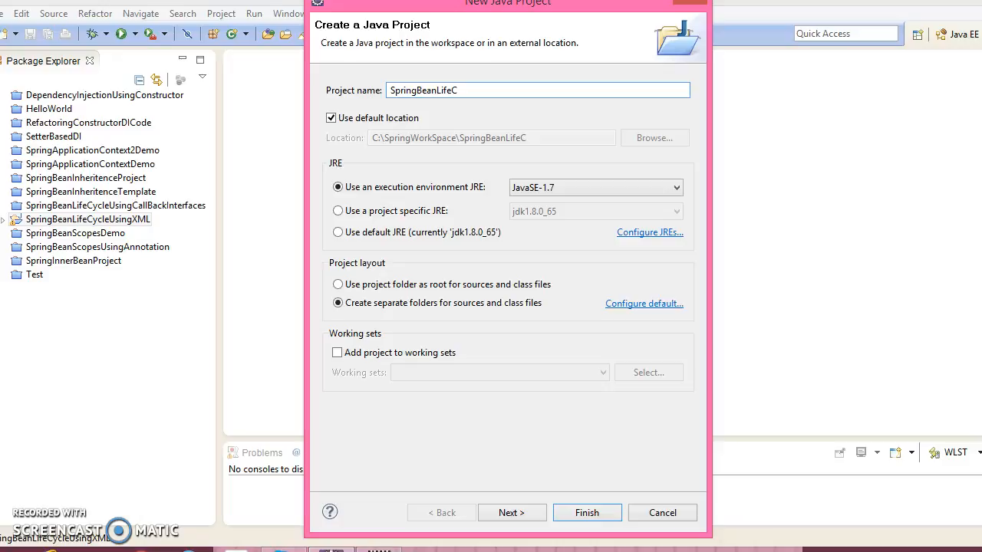
pyautogui.write('ycleUs')
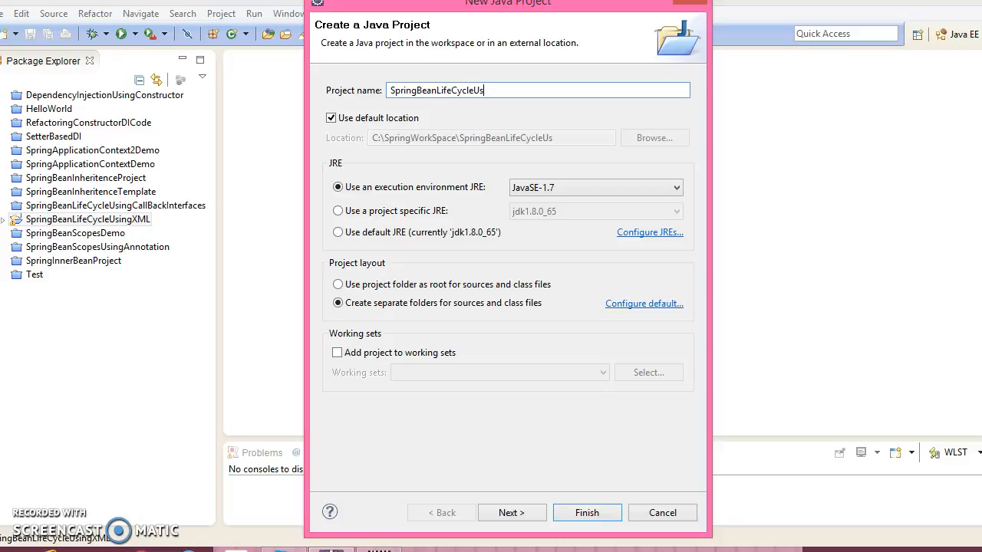
pyautogui.write('ing')
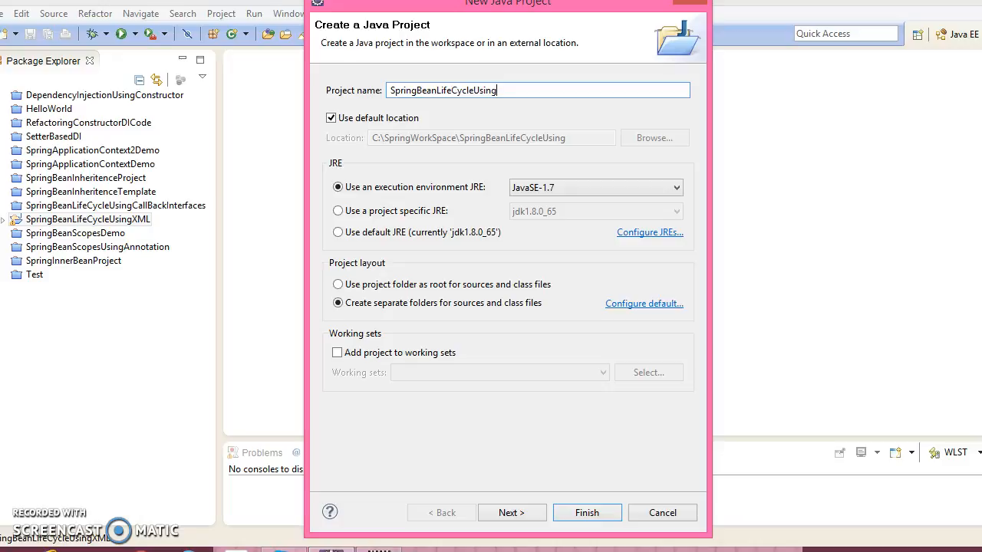
pyautogui.write('Annotation')
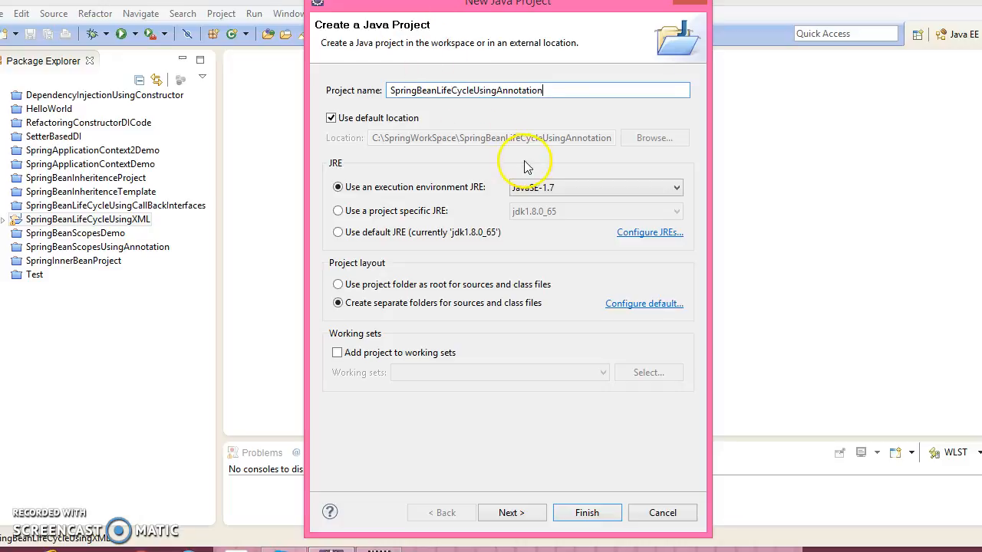
pyautogui.moveTo(504, 512)
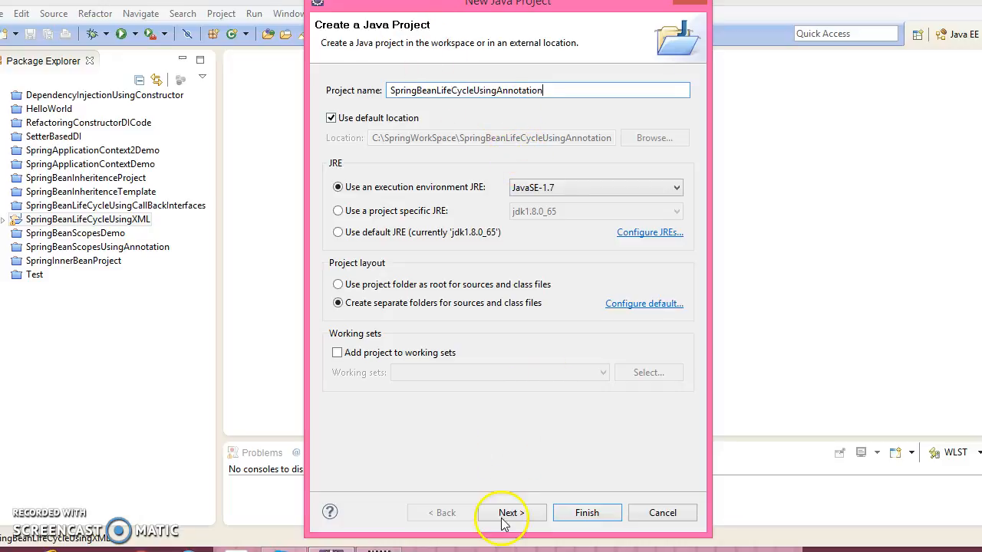
pyautogui.click(510, 513)
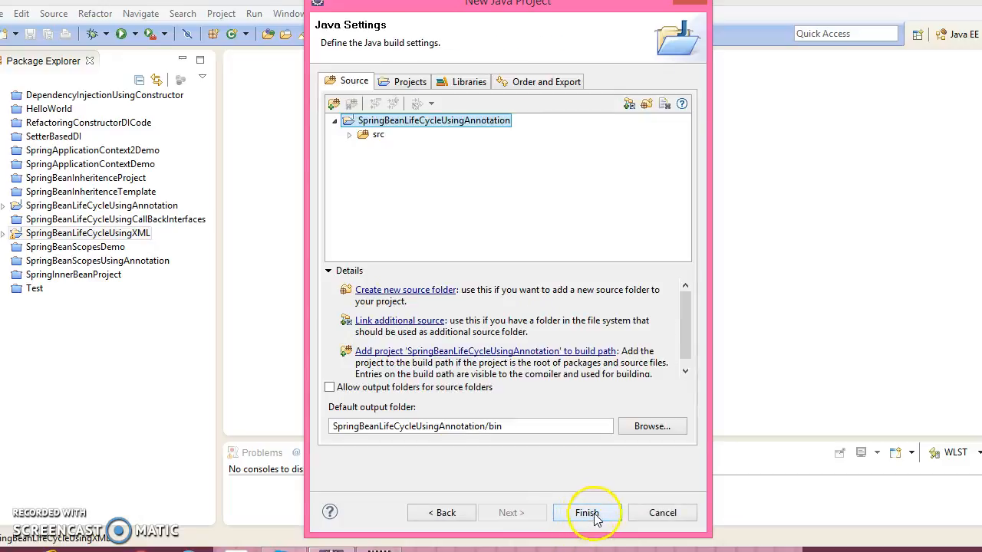
pyautogui.click(586, 513)
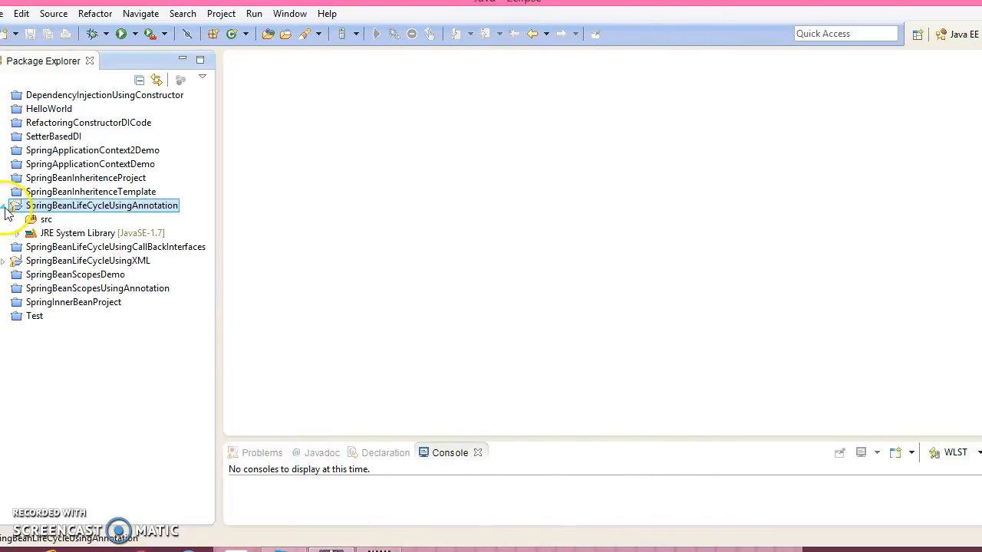
# Step: Put the SpringLibrary user library on the project's Java build path
pyautogui.rightClick(102, 205)
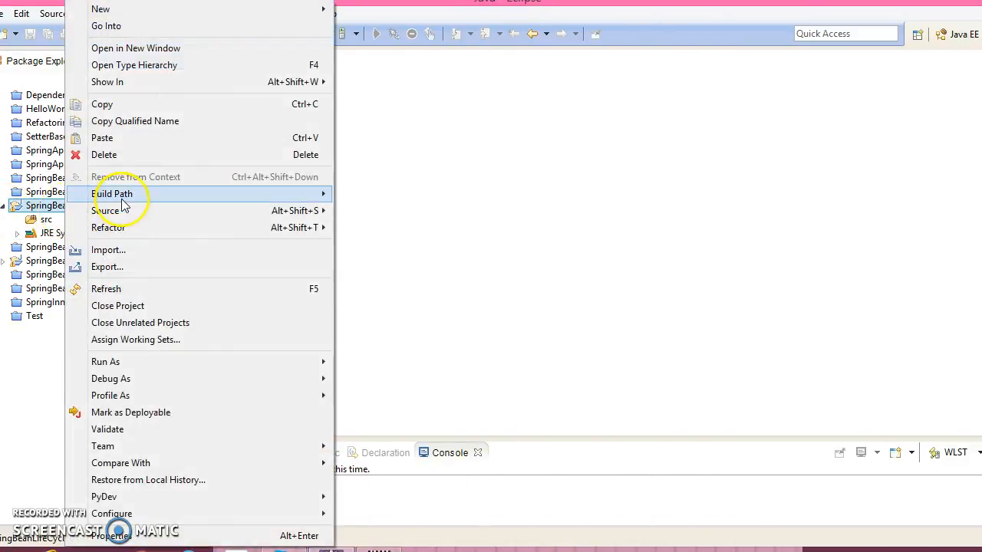
pyautogui.click(113, 193)
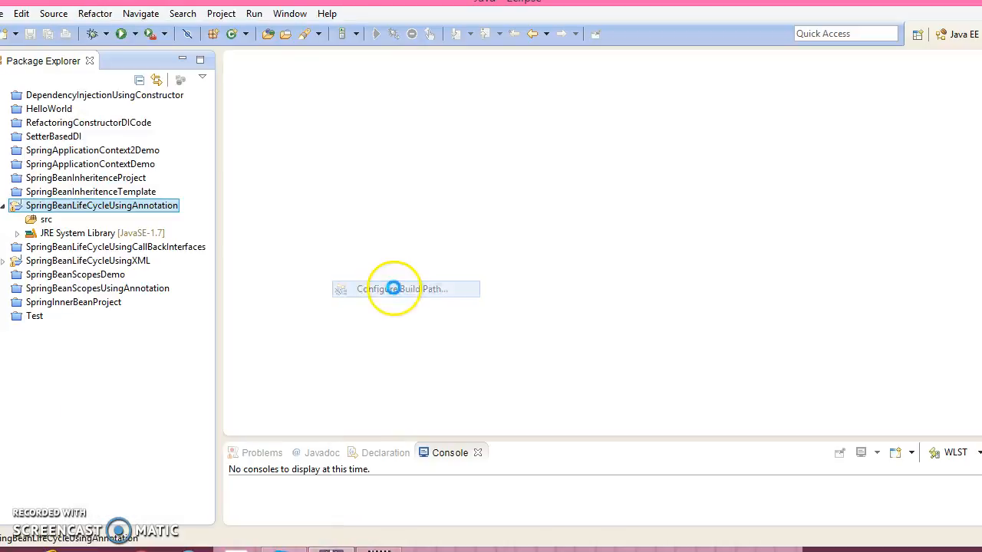
pyautogui.click(394, 289)
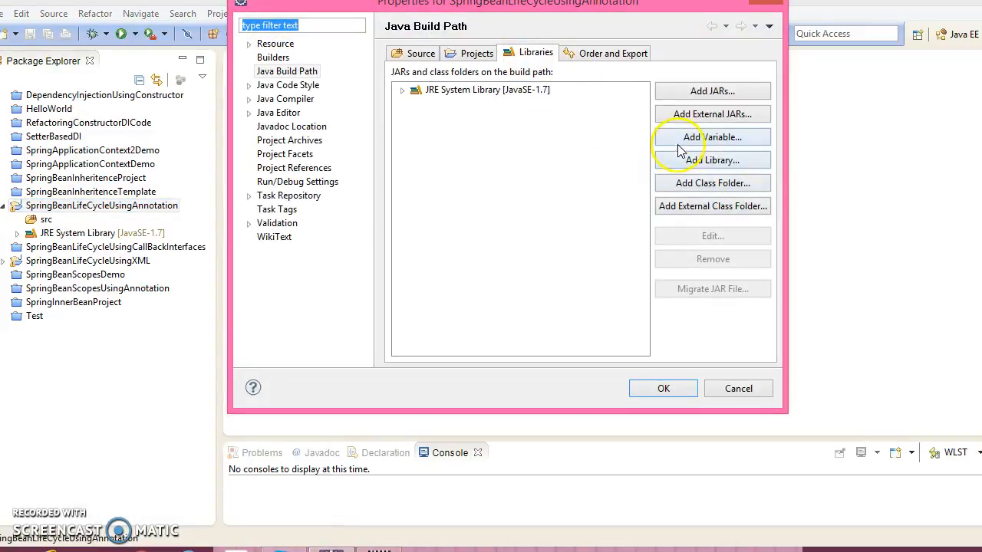
pyautogui.click(712, 160)
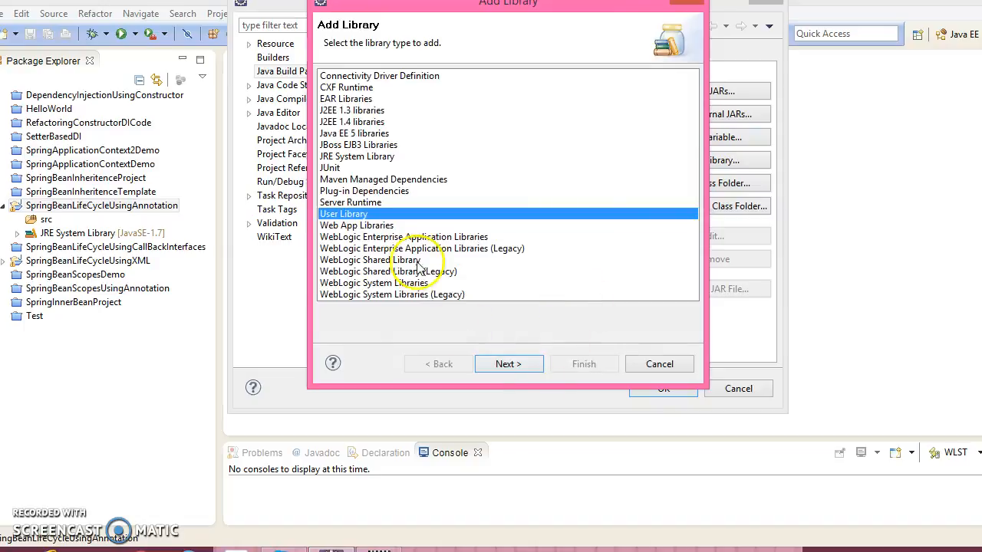
pyautogui.click(508, 364)
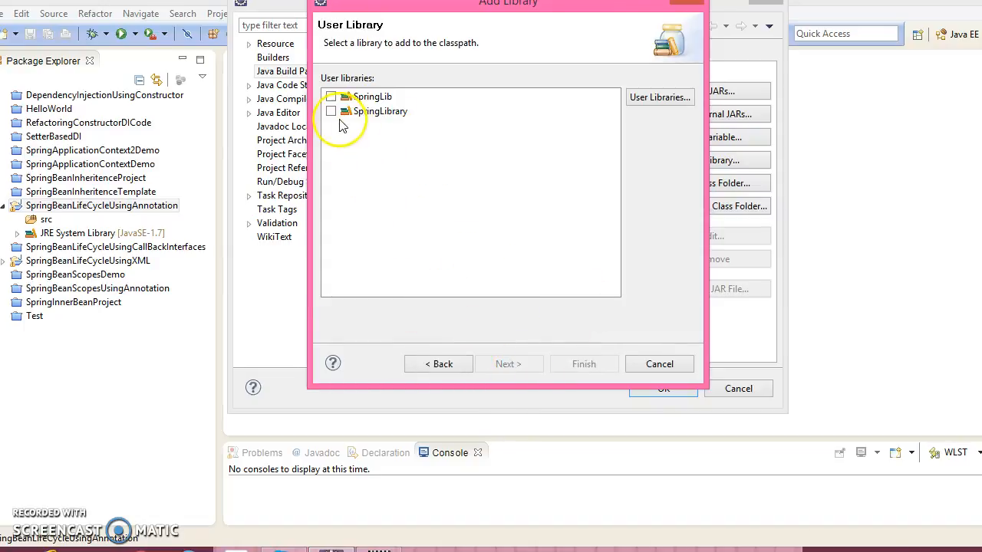
pyautogui.click(331, 110)
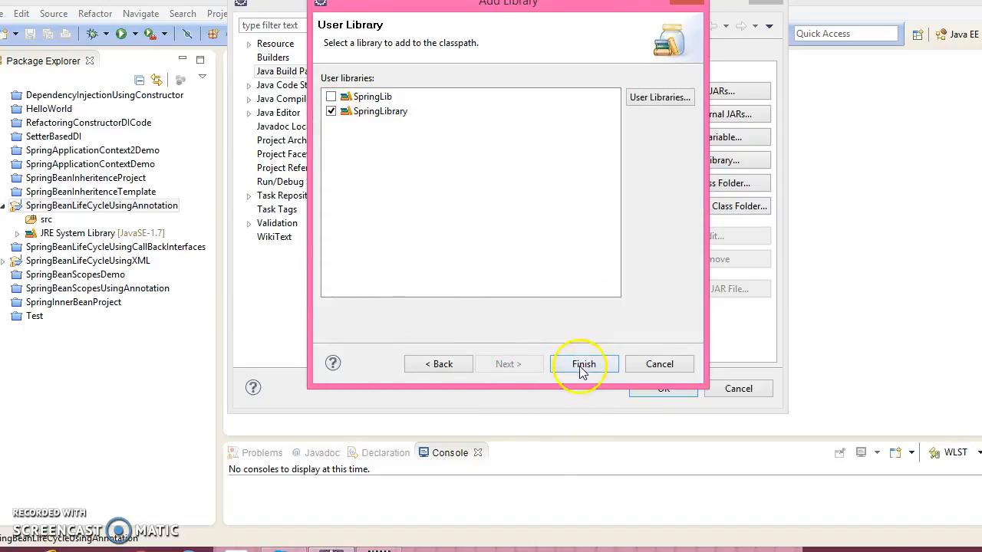
pyautogui.click(583, 363)
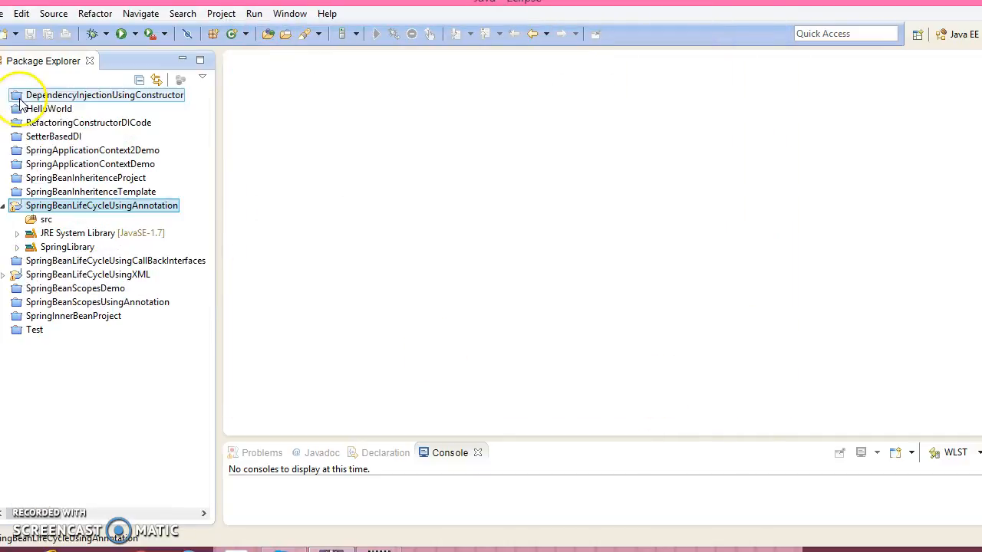
# Step: Copy com.infotech.client, com.infotech.model and Beans.xml from SpringBeanLifeCycleUsingXML into the new src
pyautogui.click(115, 260)
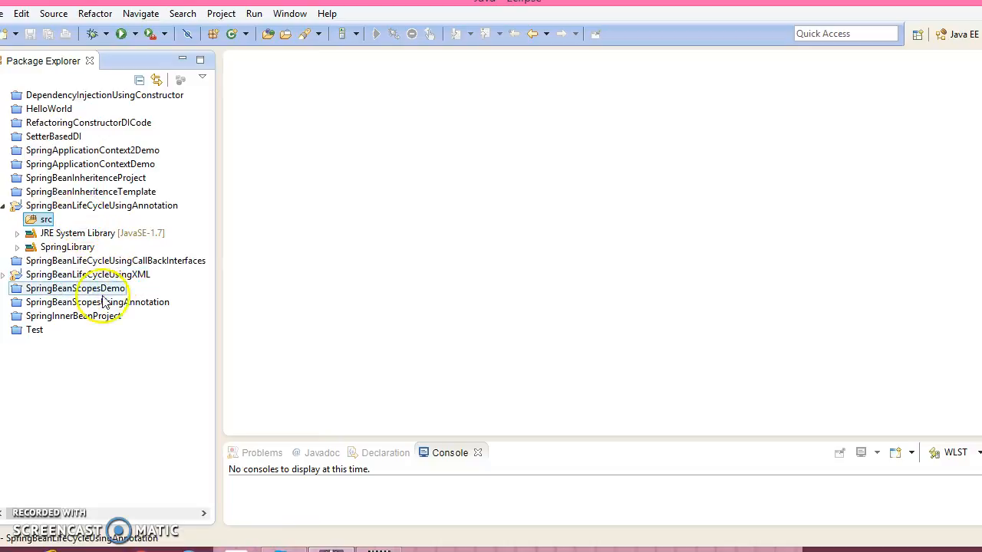
pyautogui.click(3, 274)
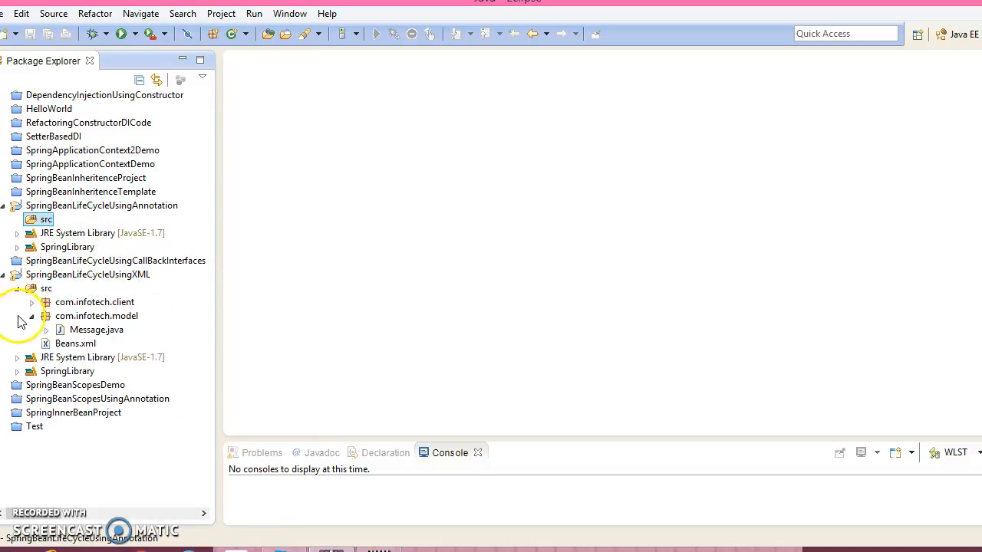
pyautogui.click(95, 315)
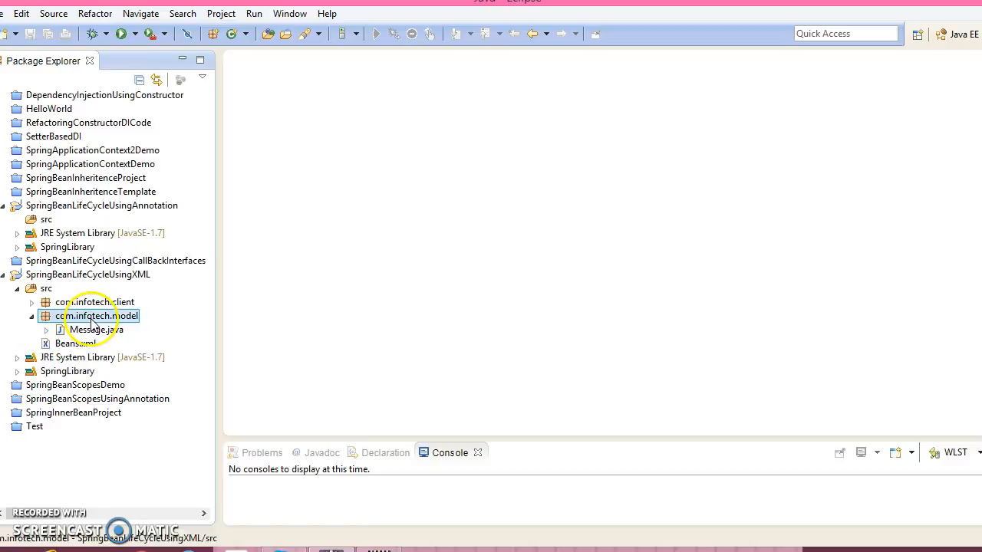
pyautogui.moveTo(65, 232)
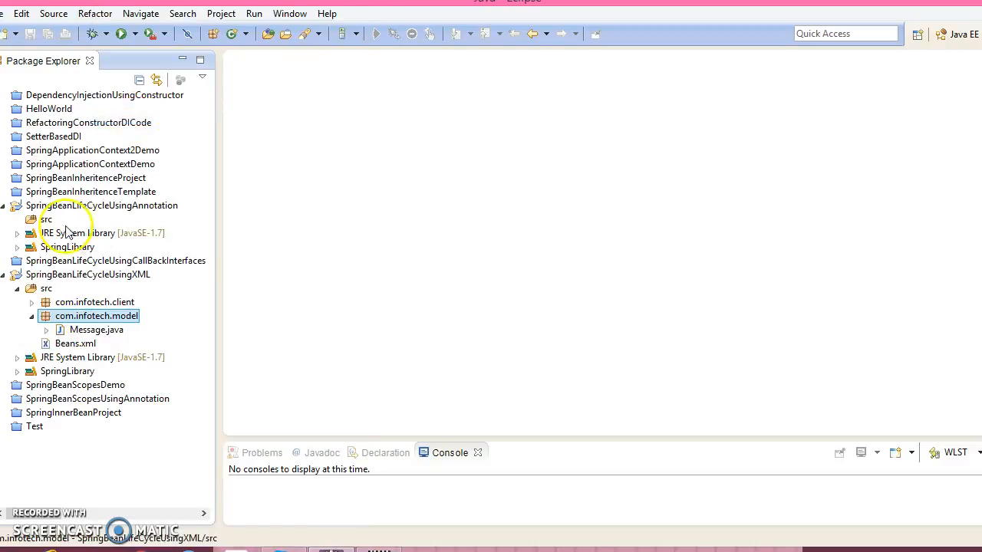
pyautogui.click(46, 218)
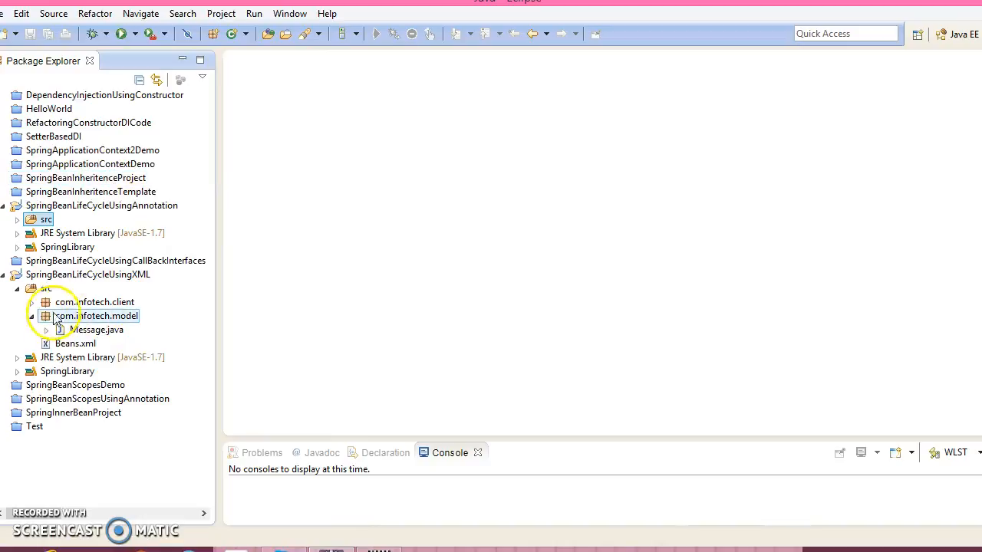
pyautogui.rightClick(96, 315)
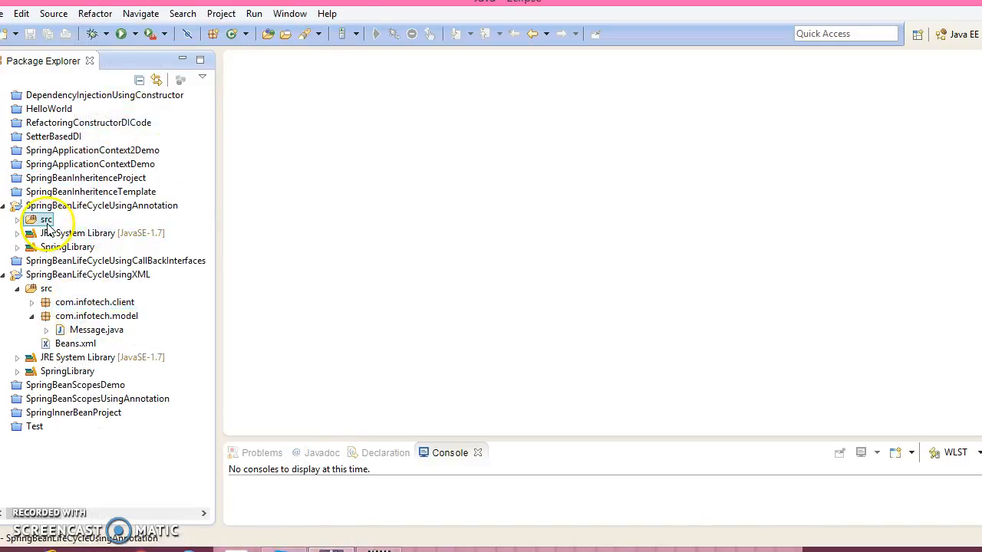
pyautogui.click(17, 219)
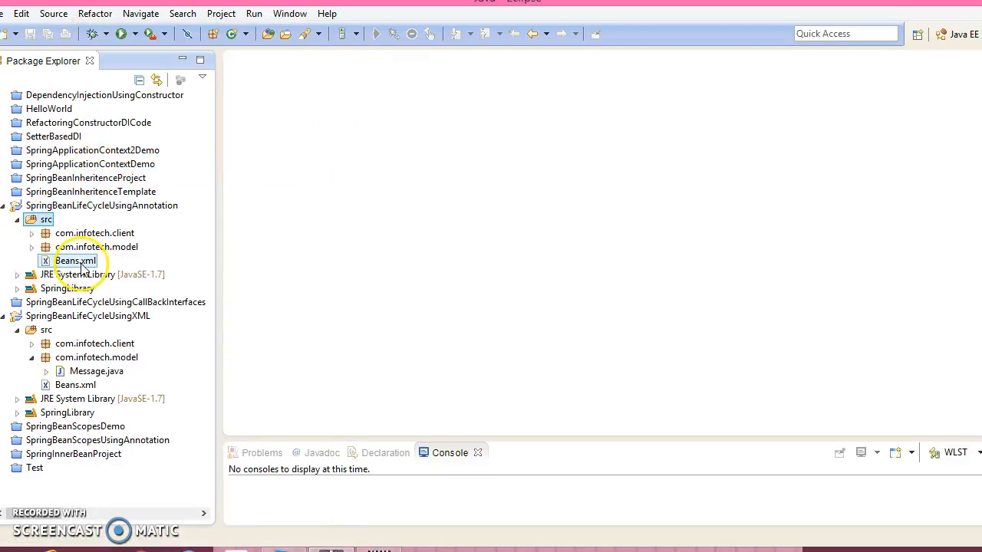
# Step: Open Beans.xml and Message.java to review init/destroy, then open Test.java
pyautogui.doubleClick(76, 260)
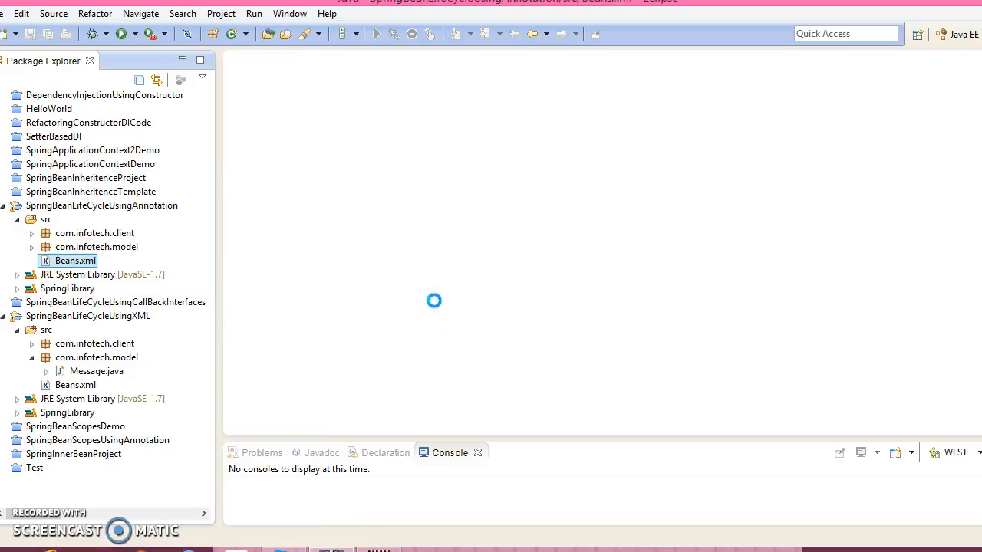
pyautogui.doubleClick(75, 260)
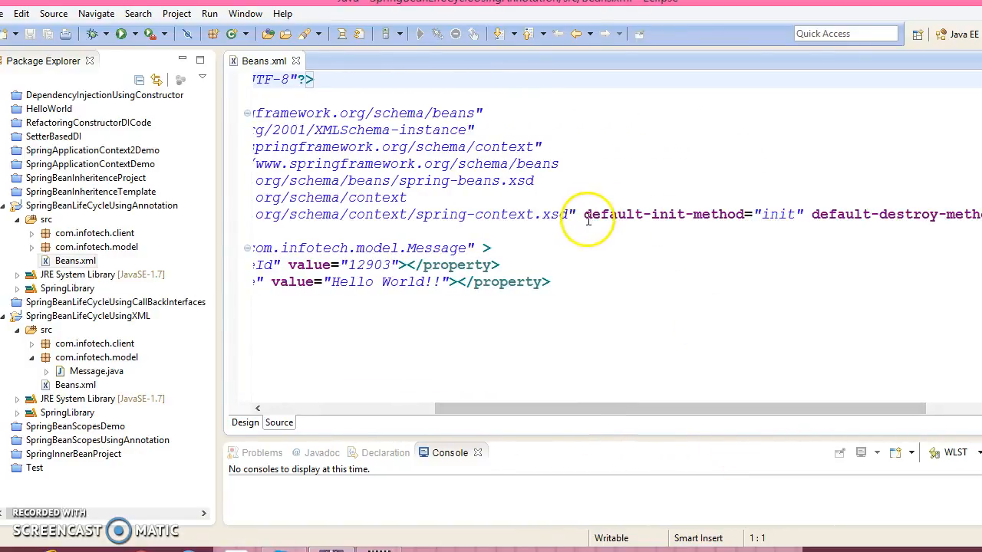
pyautogui.doubleClick(777, 214)
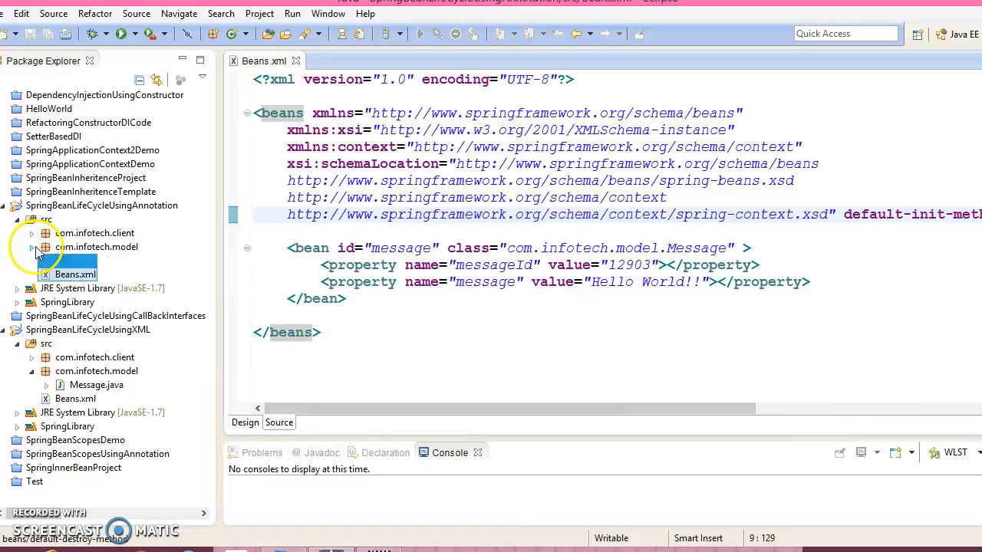
pyautogui.doubleClick(95, 260)
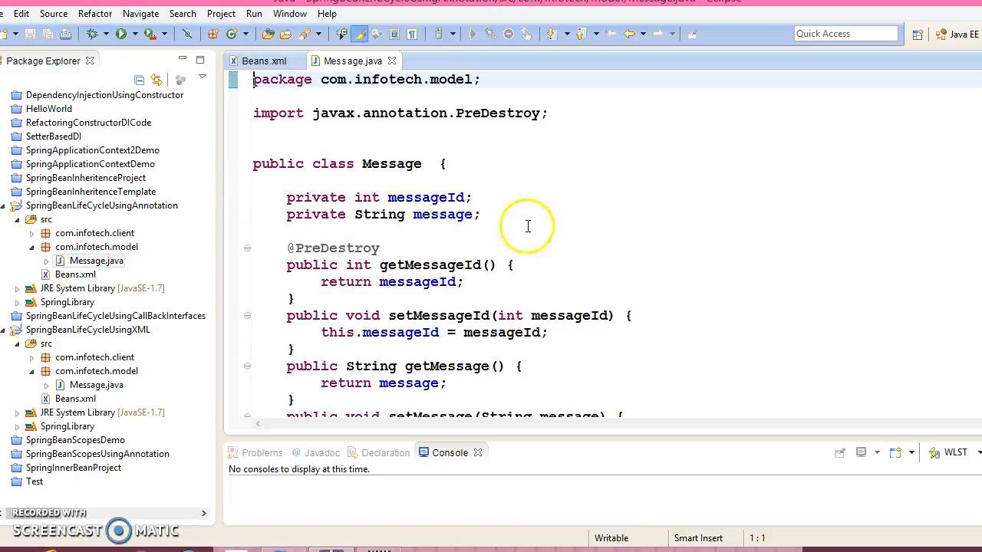
pyautogui.scroll(-3)
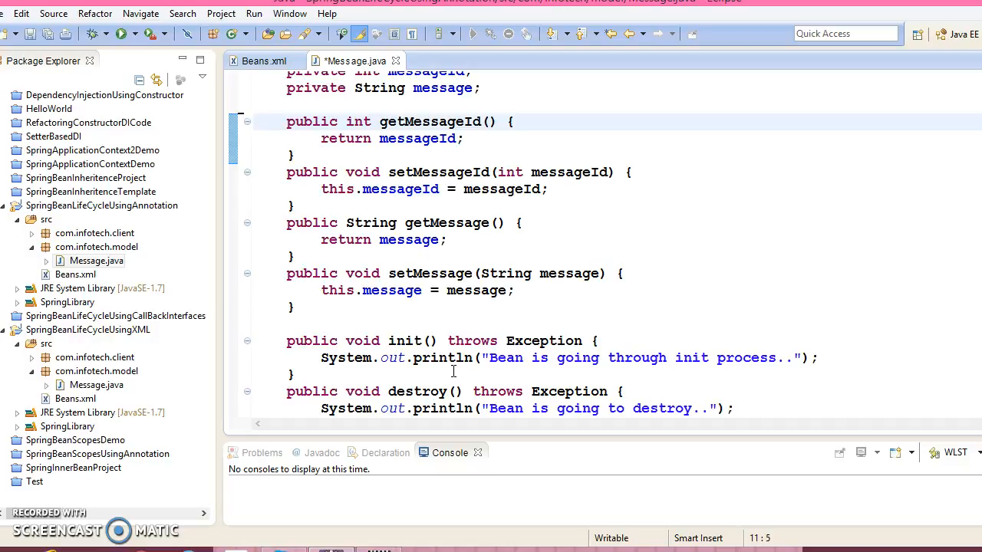
pyautogui.click(523, 223)
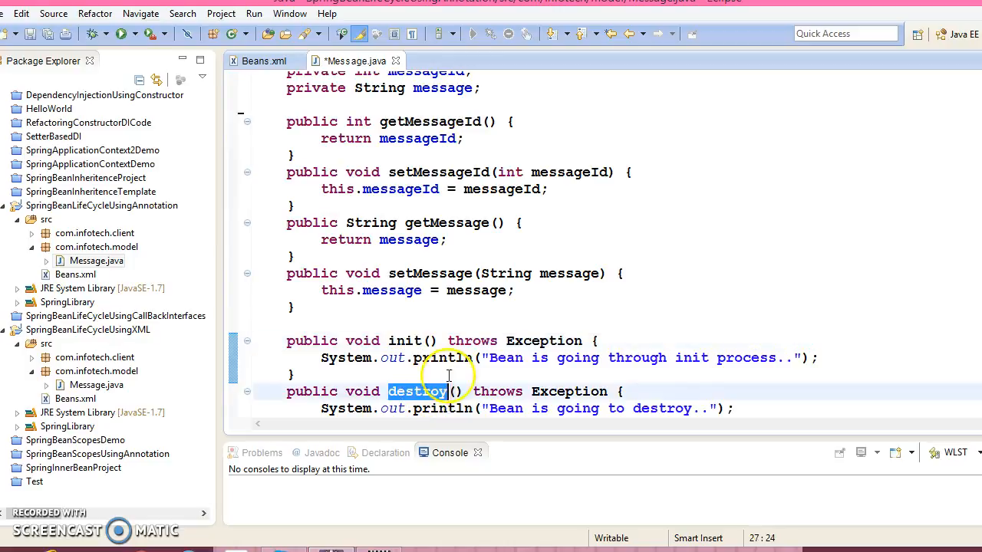
pyautogui.click(86, 246)
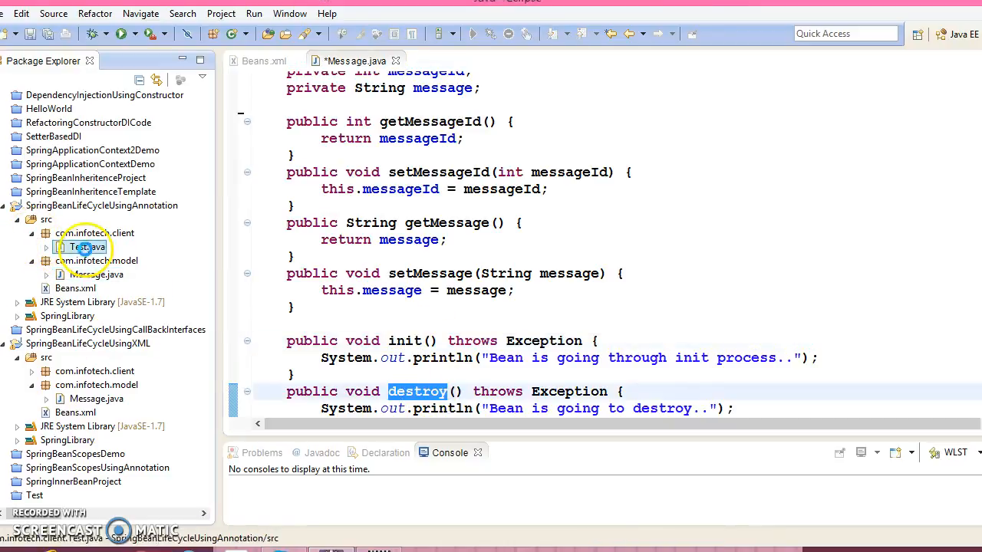
pyautogui.doubleClick(87, 247)
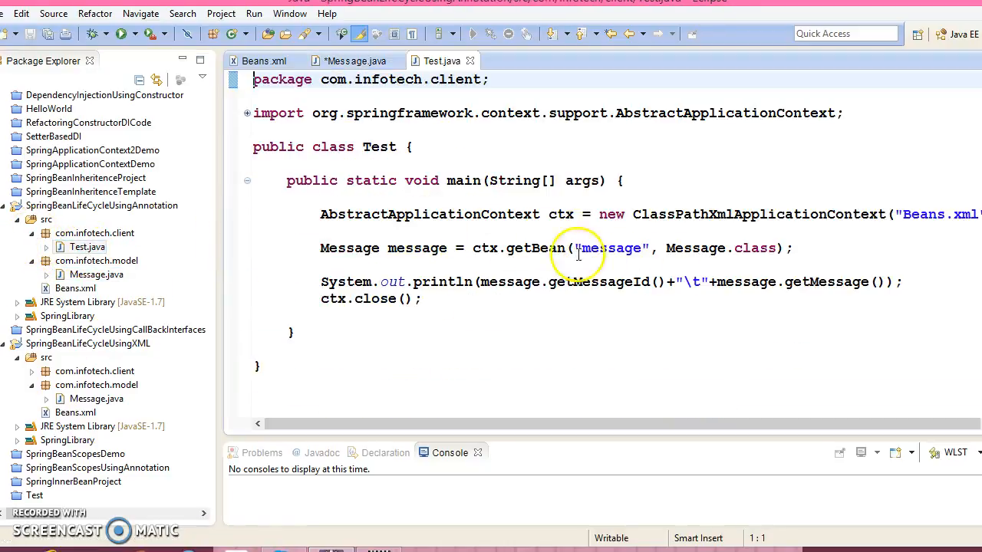
# Step: Run Test as a Java application, saving Message.java when prompted
pyautogui.rightClick(580, 248)
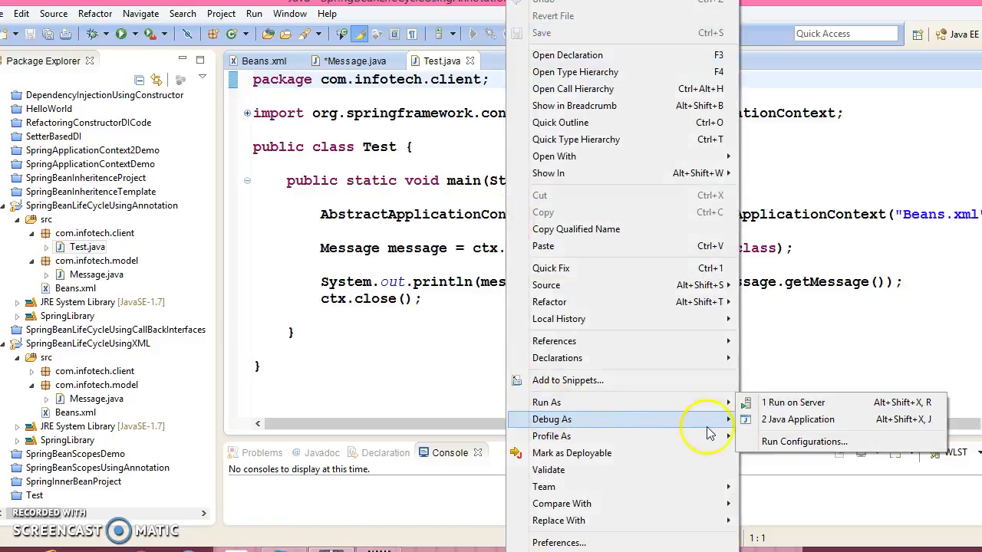
pyautogui.click(798, 419)
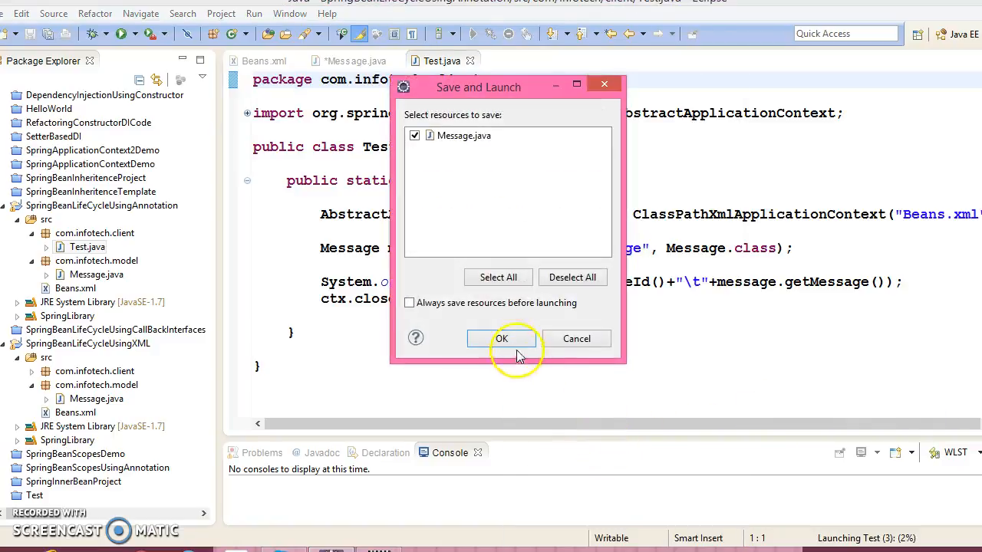
pyautogui.click(501, 339)
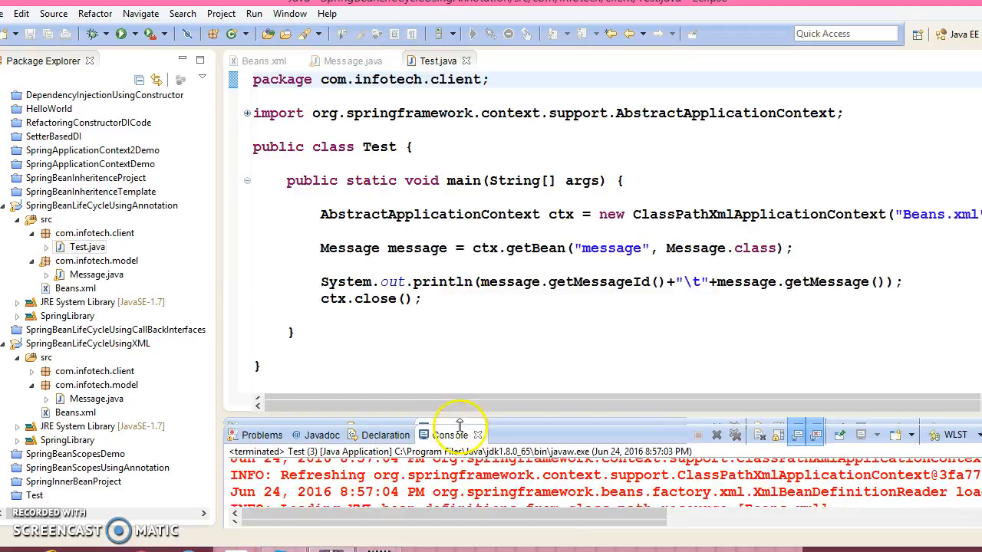
# Step: Run Test again and shrink the Console view to show more code
pyautogui.click(262, 60)
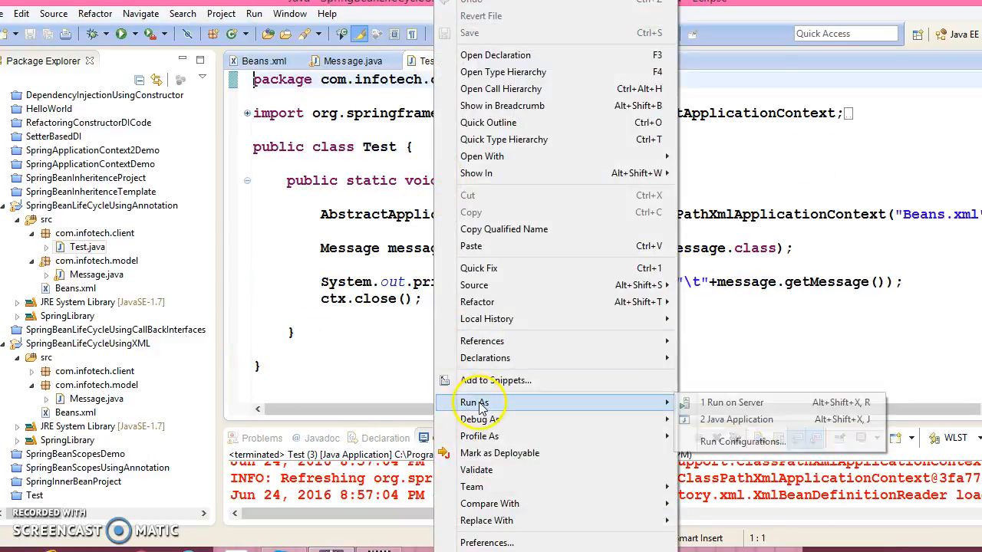
pyautogui.click(735, 419)
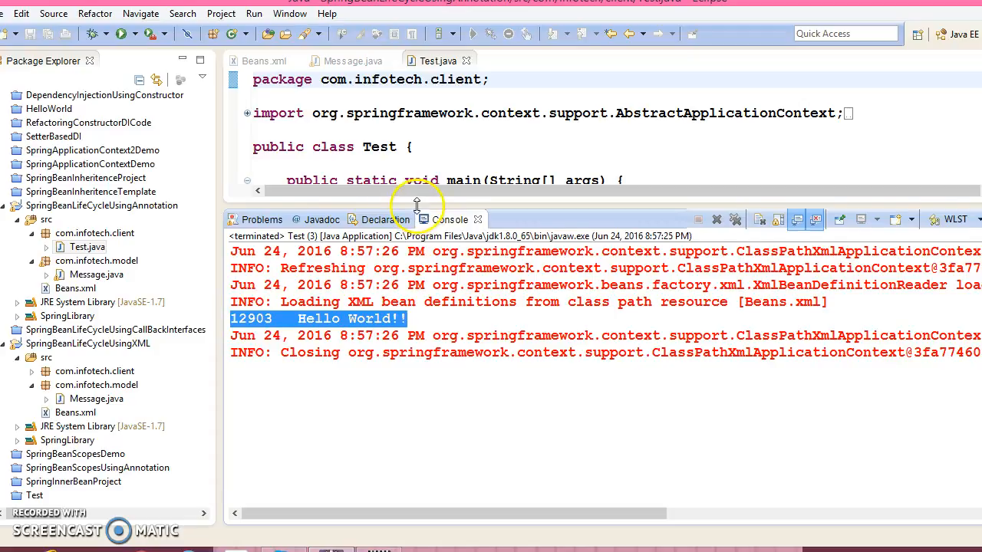
pyautogui.moveTo(417, 190); pyautogui.dragTo(417, 357)
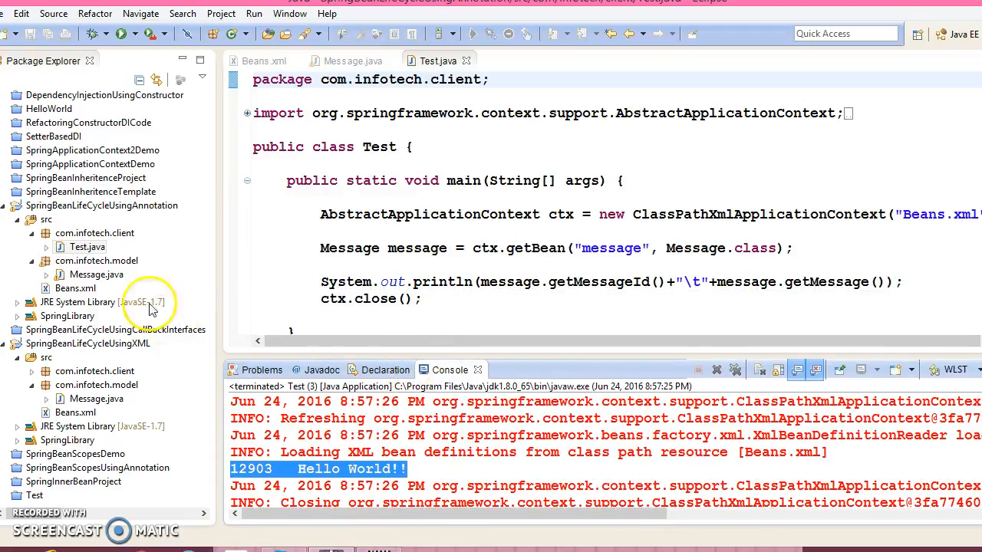
pyautogui.click(352, 60)
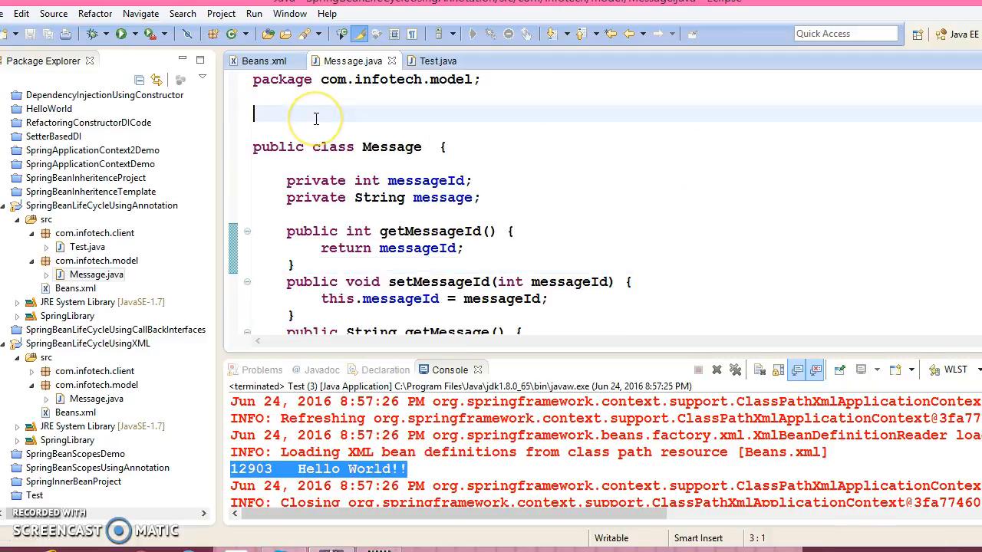
pyautogui.scroll(-3)
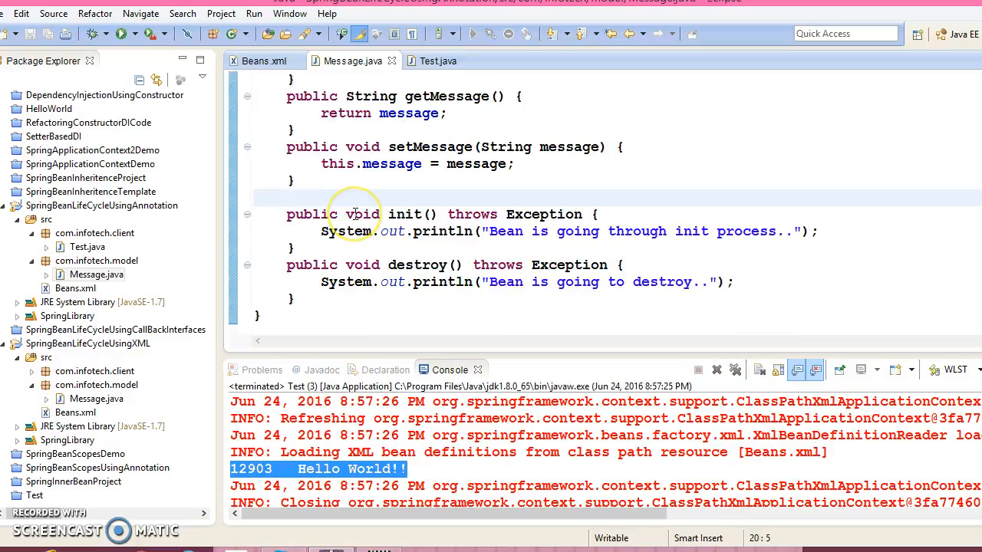
pyautogui.write('@')
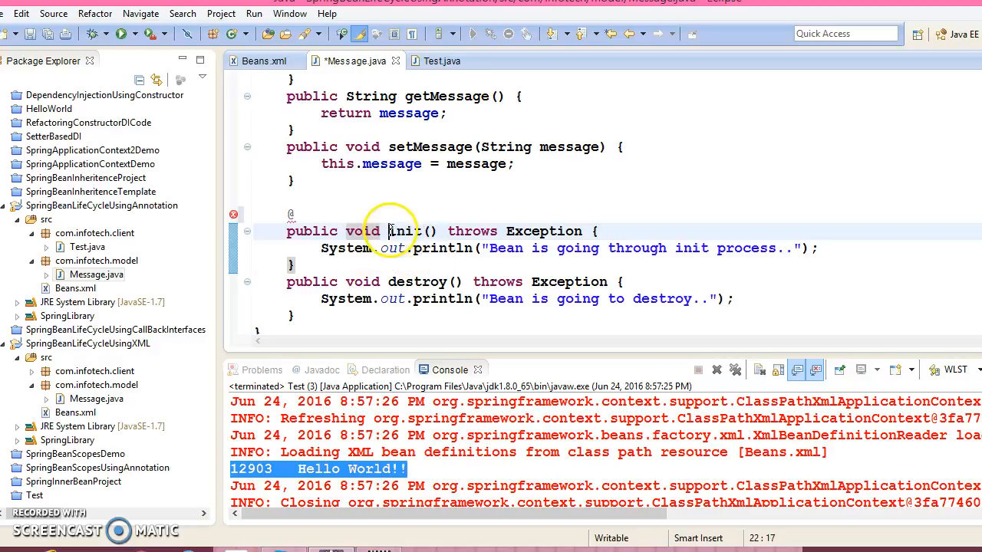
pyautogui.doubleClick(405, 230)
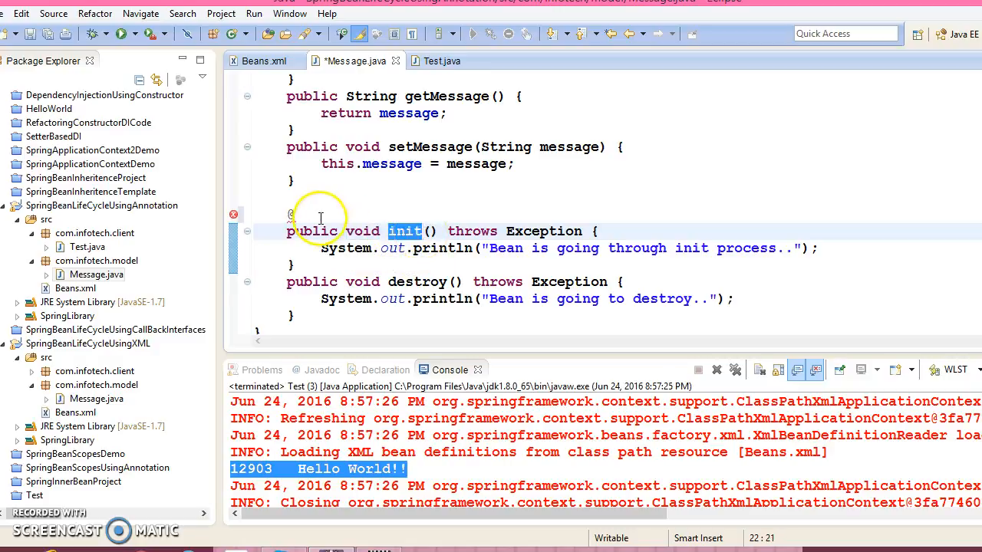
pyautogui.write('@P')
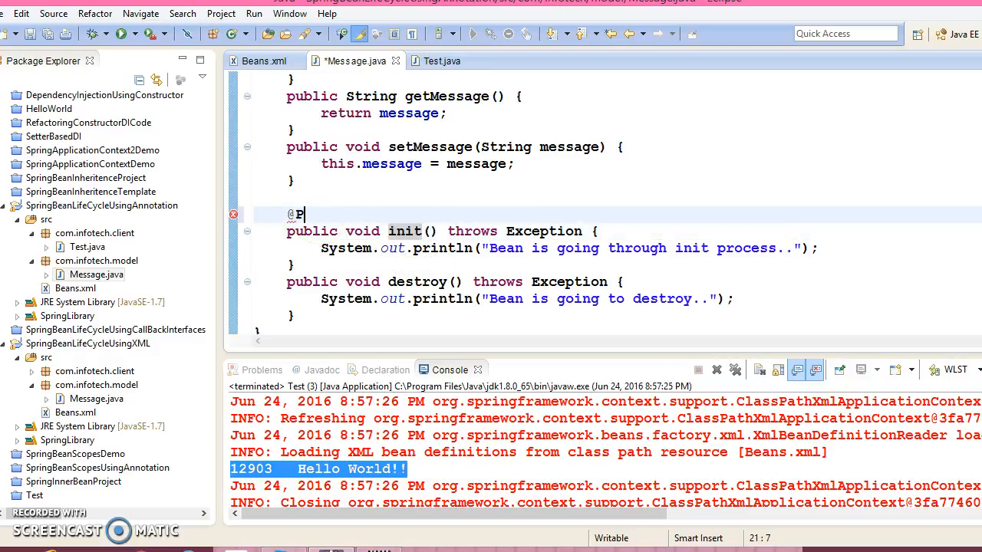
pyautogui.write('ostC')
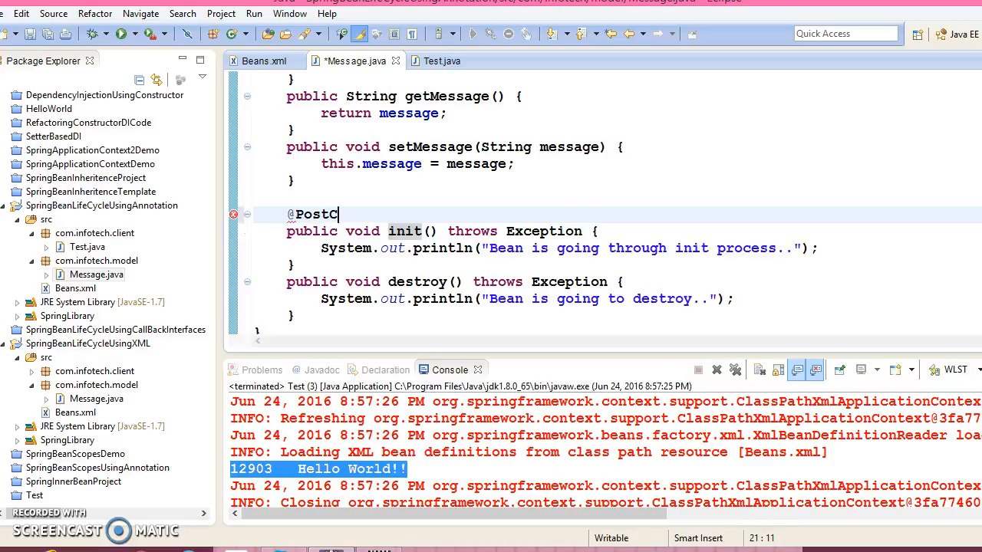
pyautogui.write('o')
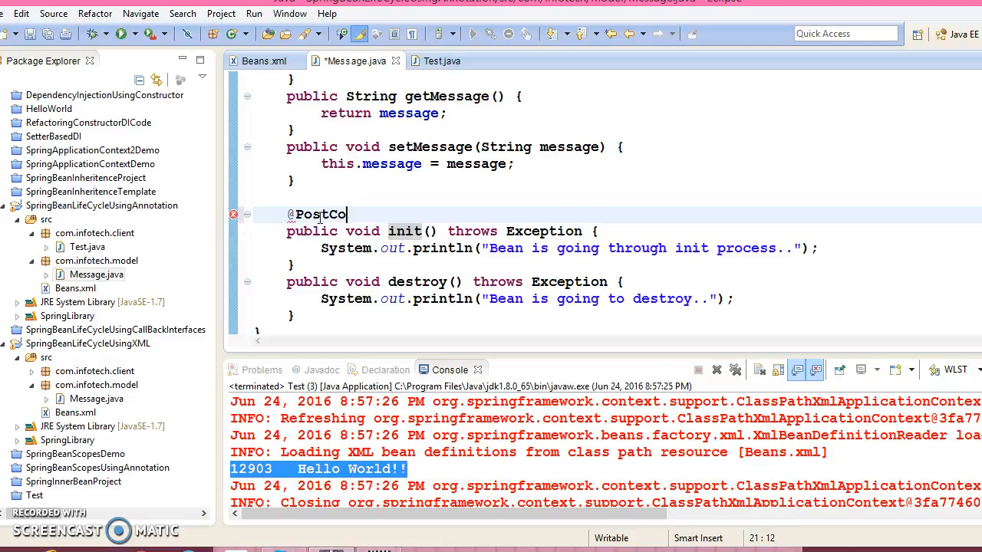
pyautogui.write('nstruct')
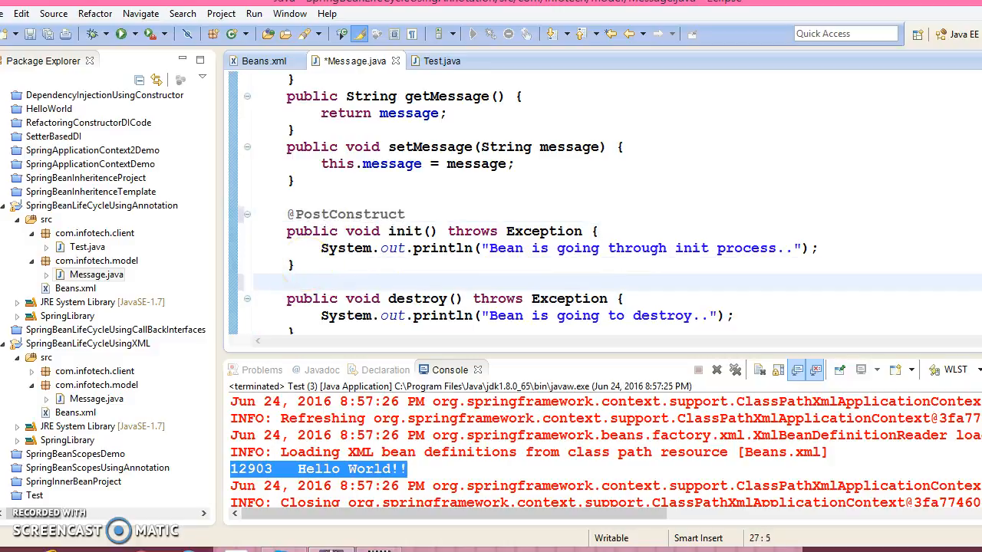
pyautogui.write('@P')
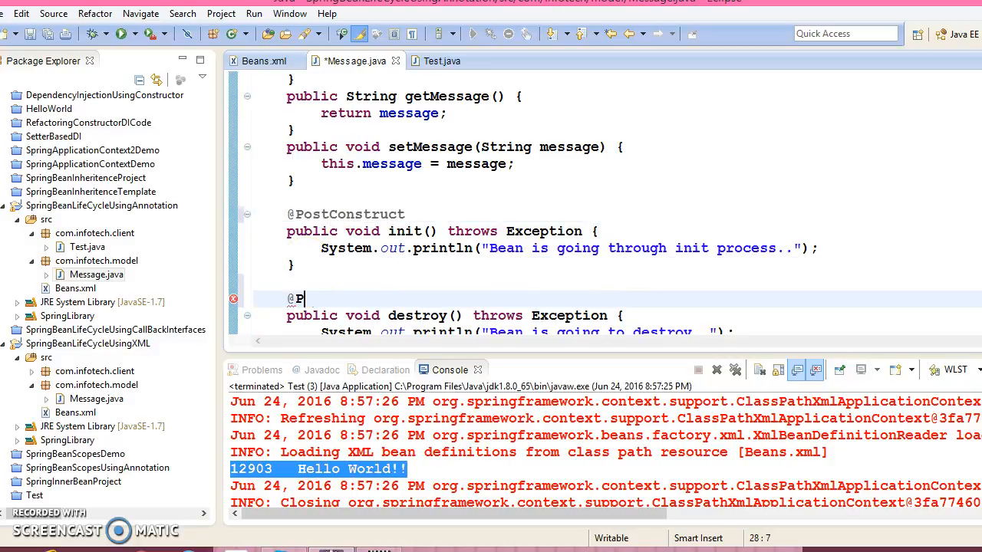
pyautogui.write('reSe')
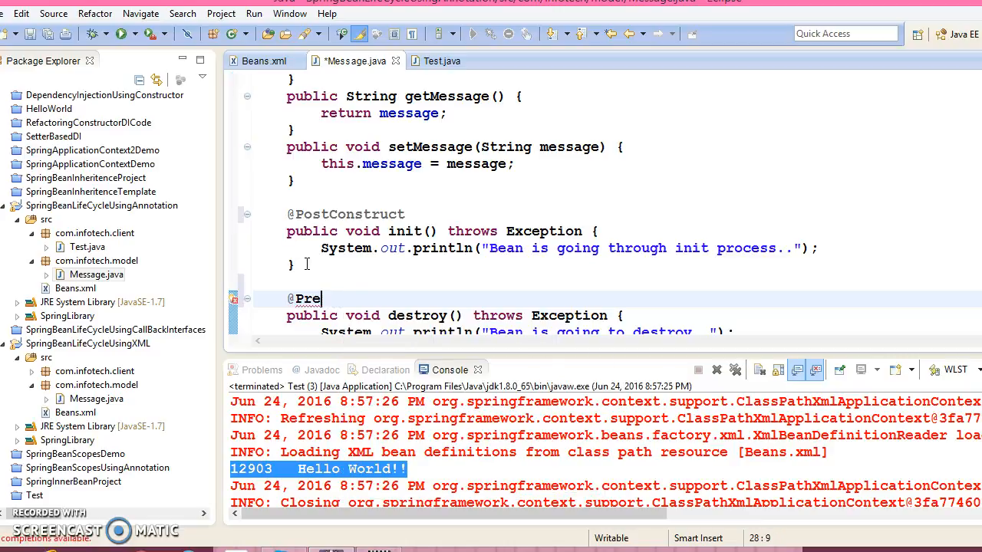
pyautogui.write('Destroy')
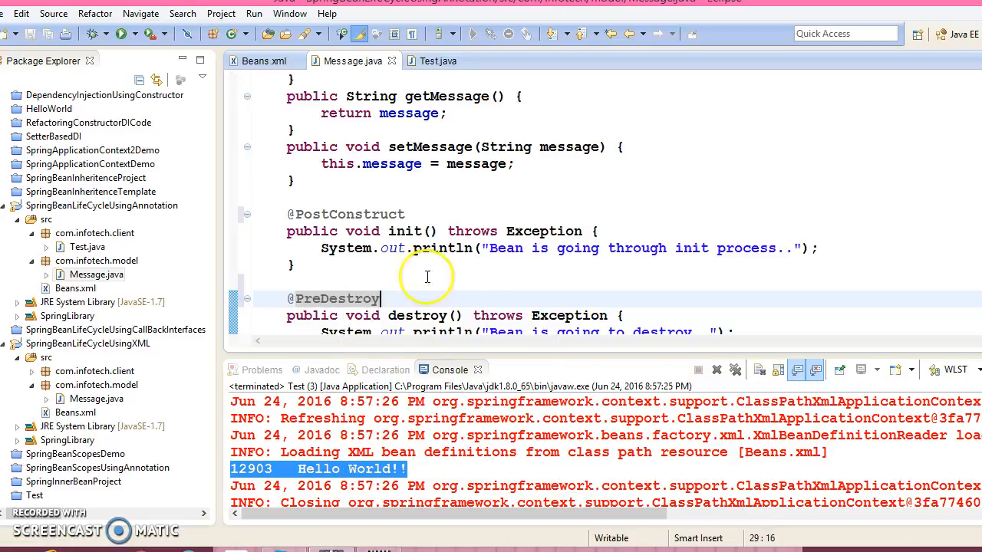
pyautogui.scroll(3)
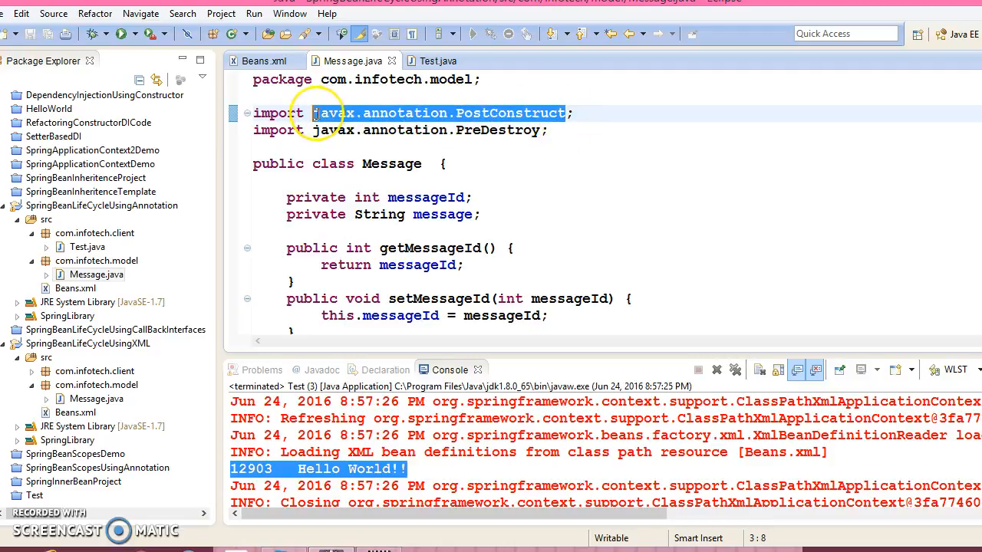
pyautogui.click(261, 178)
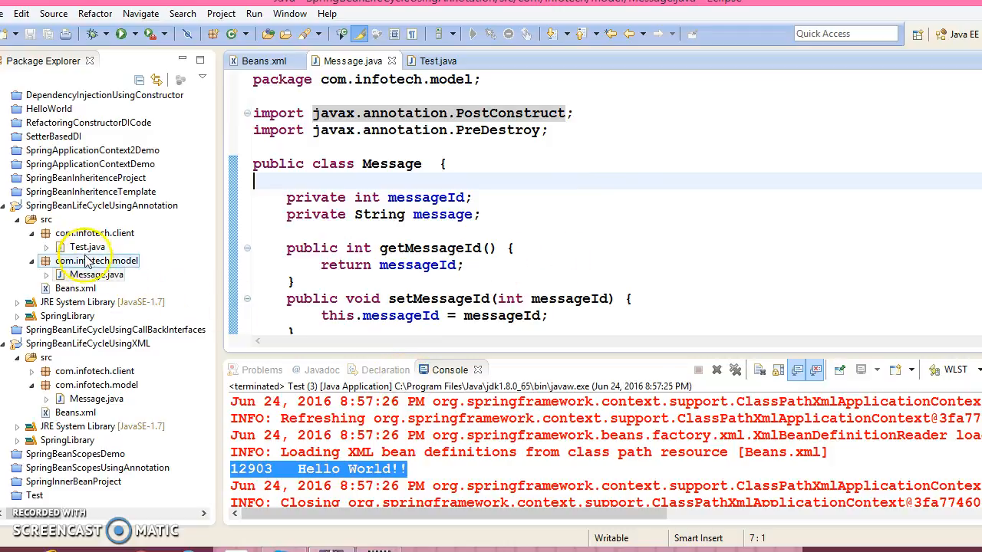
pyautogui.moveTo(464, 206)
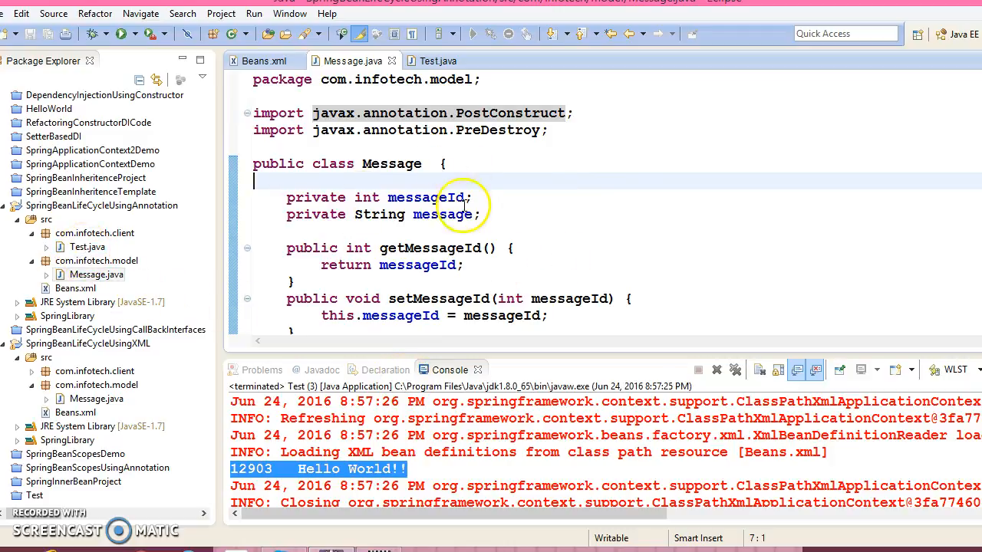
pyautogui.scroll(-3)
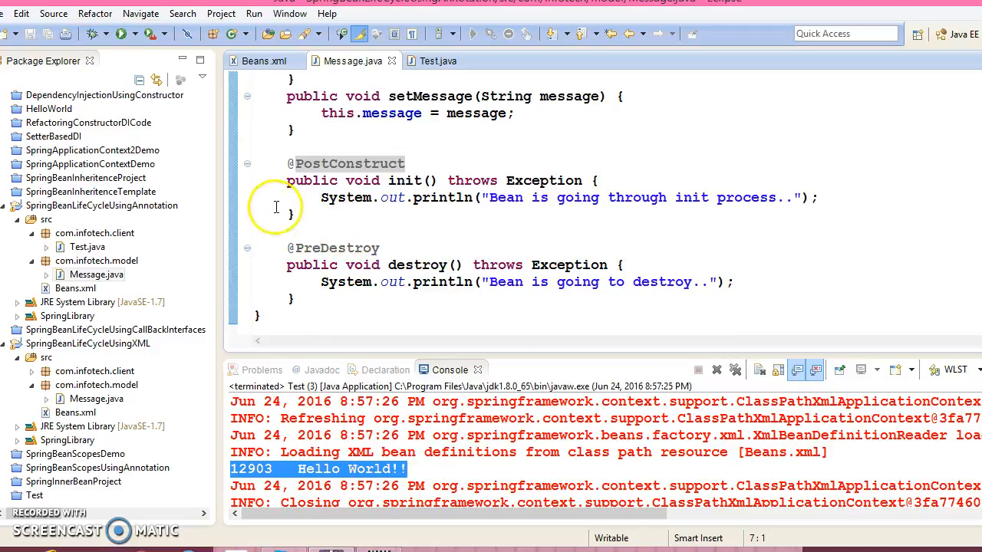
pyautogui.doubleClick(349, 163)
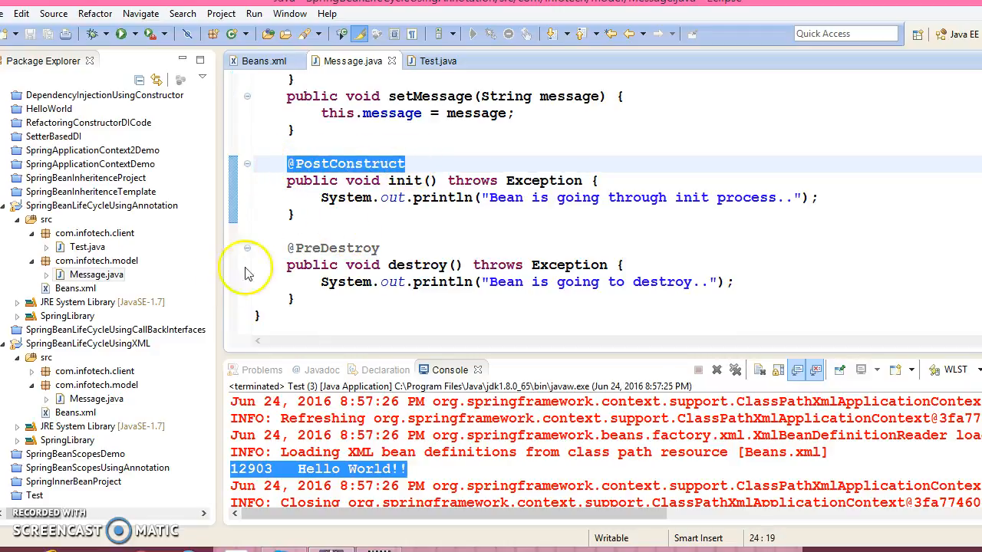
pyautogui.click(100, 302)
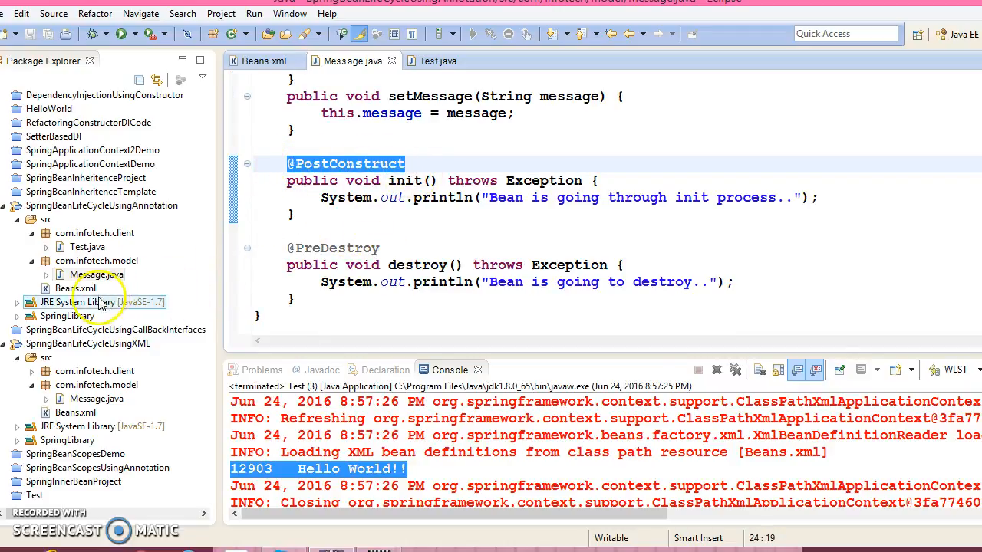
# Step: Type a second, empty <bean class=""> element below the message bean in Beans.xml
pyautogui.click(261, 61)
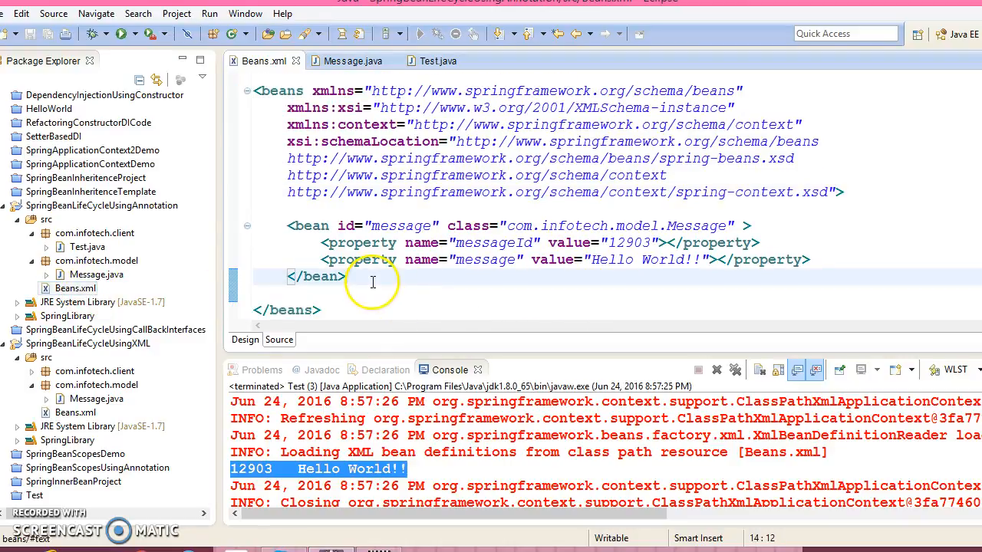
pyautogui.write('<')
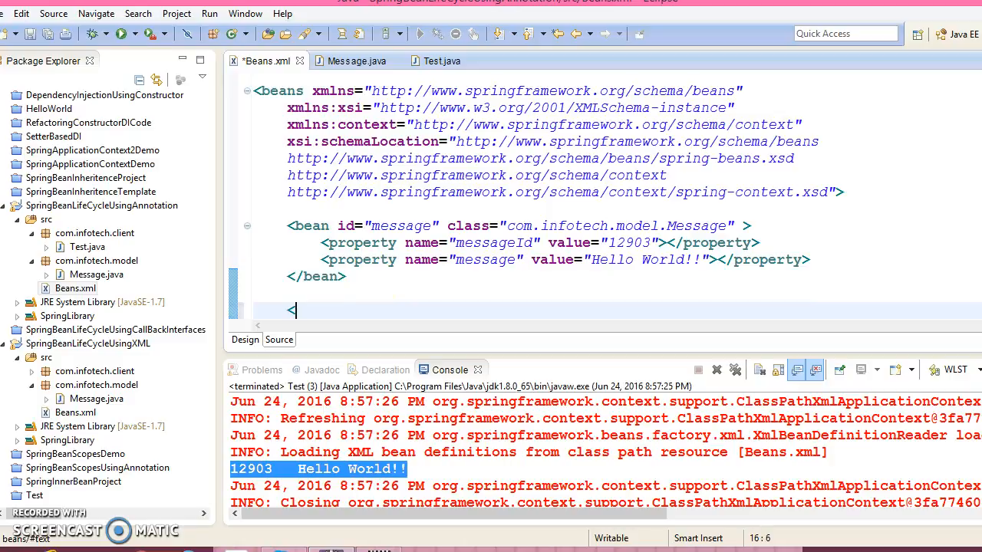
pyautogui.write('bean ></bean>')
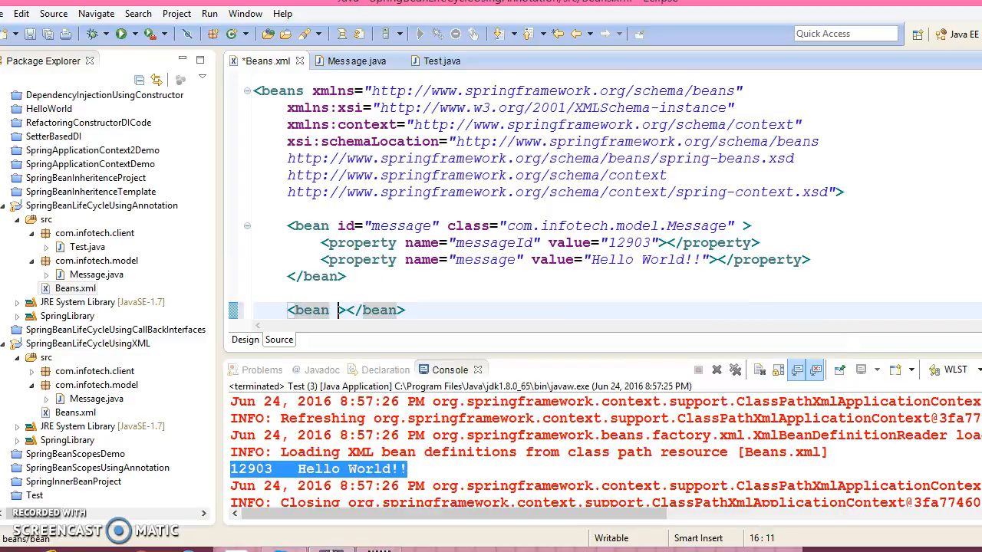
pyautogui.write('c')
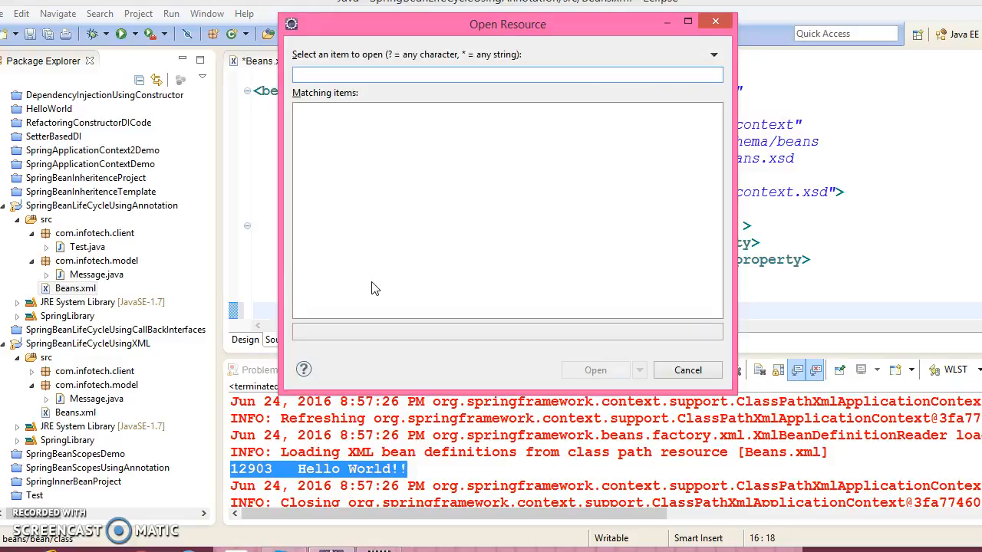
# Step: Search types for 'Common' and open CommonAnnotationBeanPostProcessor in the Spring jars
pyautogui.click(686, 370)
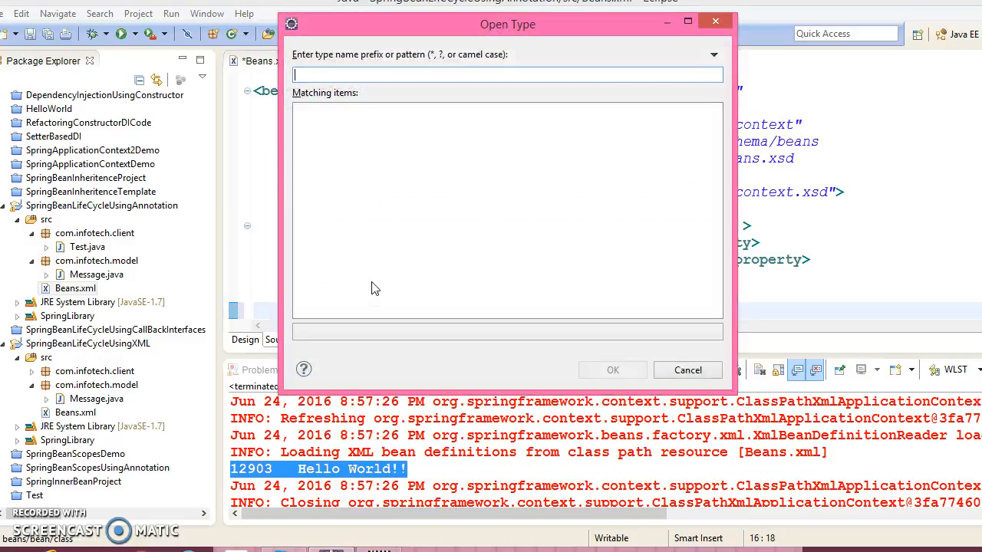
pyautogui.write('CoomonB')
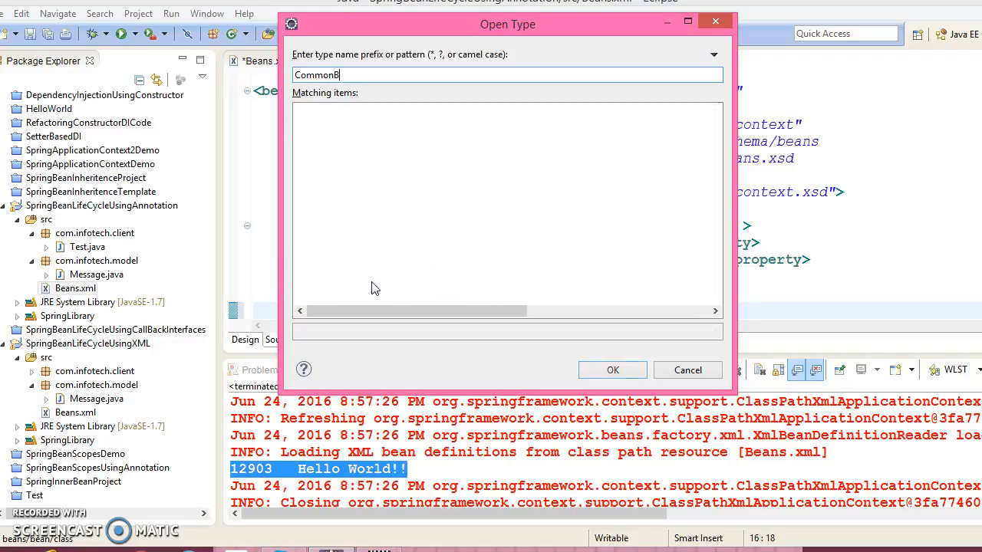
pyautogui.click(688, 370)
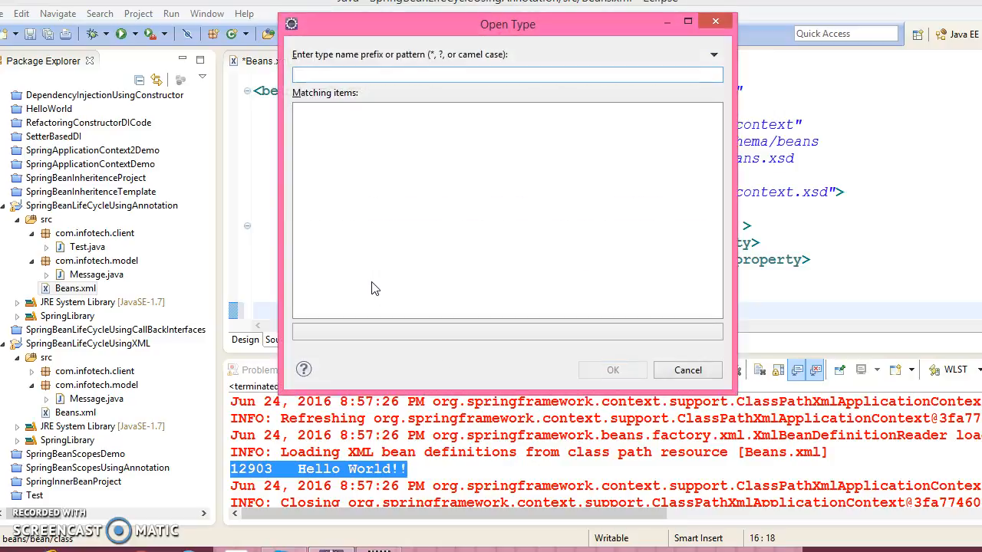
pyautogui.write('Comm')
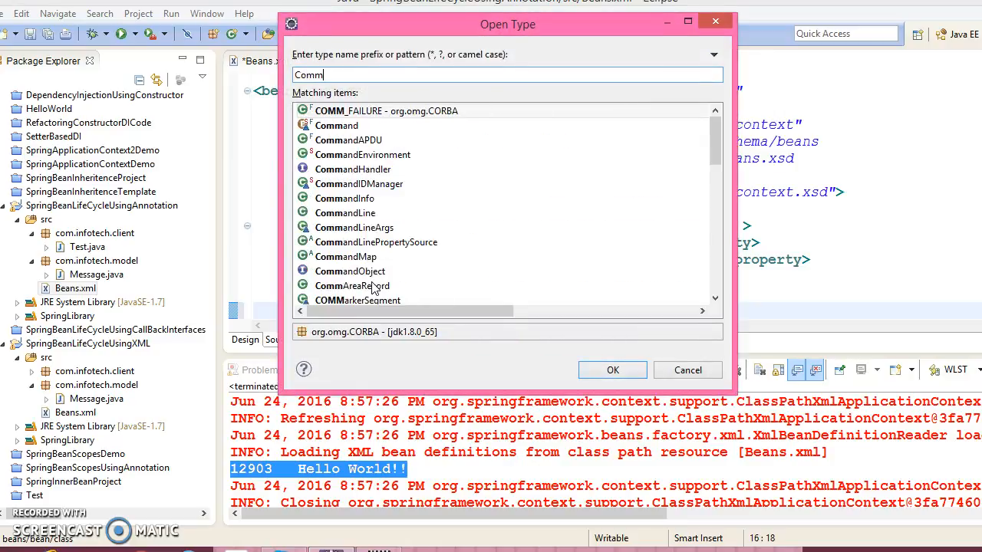
pyautogui.write('on')
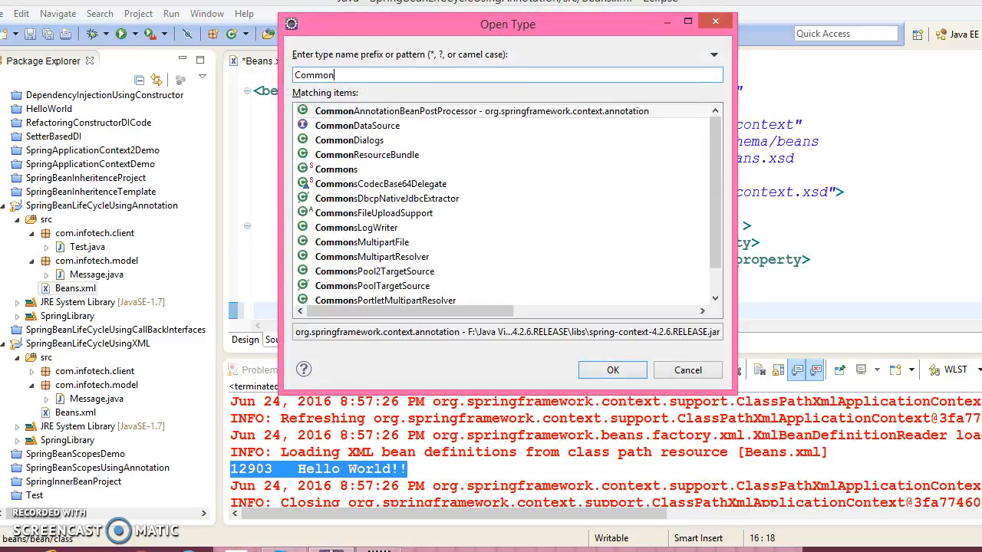
pyautogui.click(687, 369)
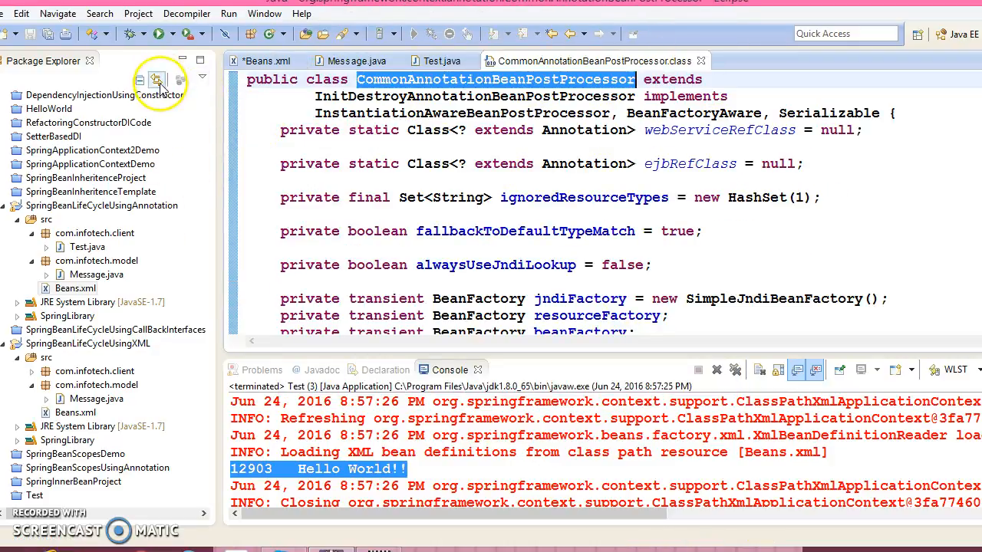
pyautogui.click(158, 80)
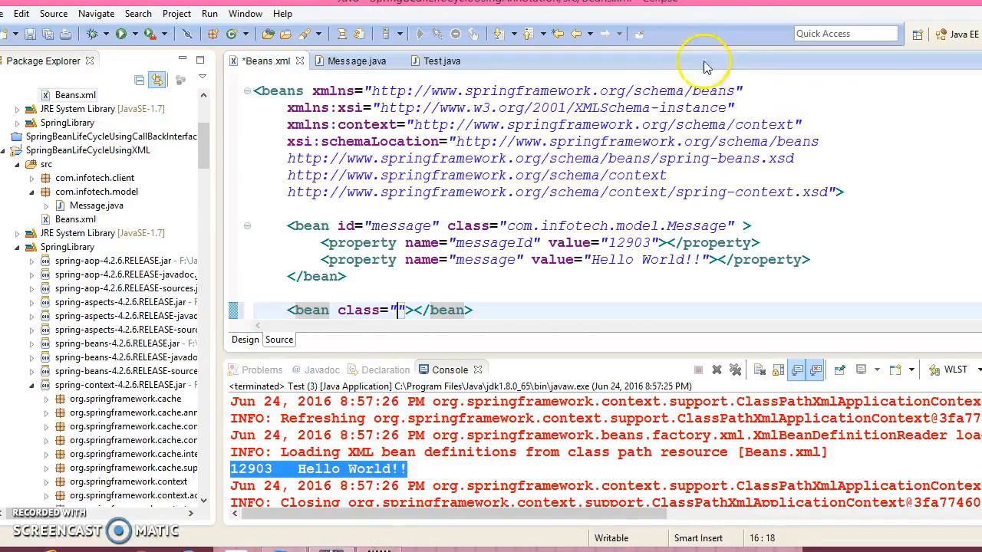
# Step: Set the bean class to org.springframework.context.annotation.CommonAnnotationBeanPostProcessor, then go to Test.java
pyautogui.write('org.springframework.context.annotation.CommonAnnotationBeanPostProcessor')
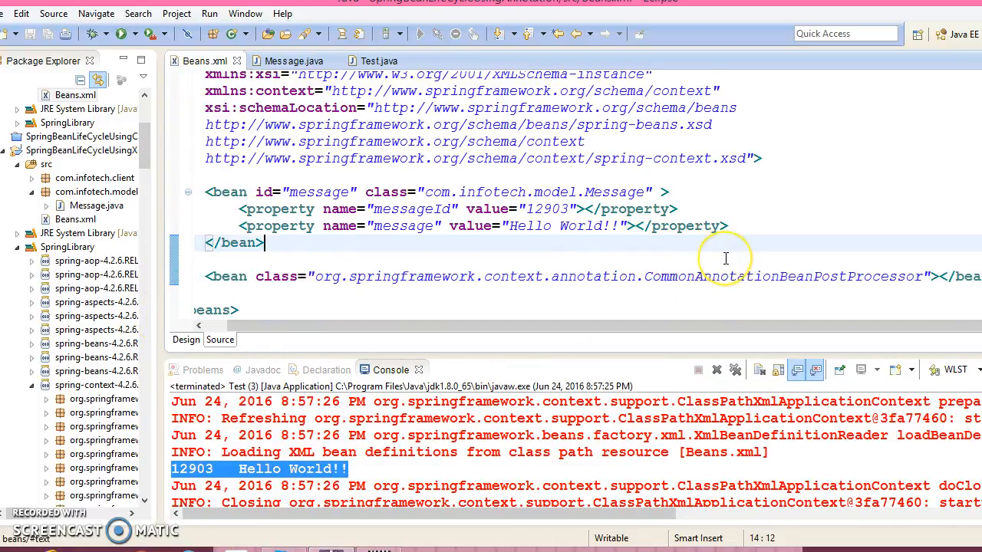
pyautogui.click(376, 61)
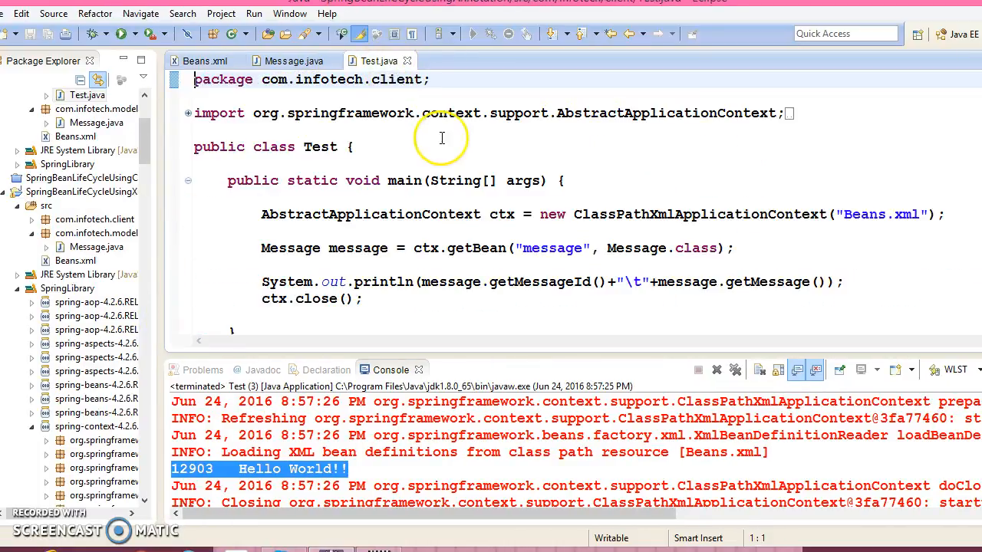
# Step: Run Test as a Java application to print init, Hello World and destroy
pyautogui.rightClick(441, 138)
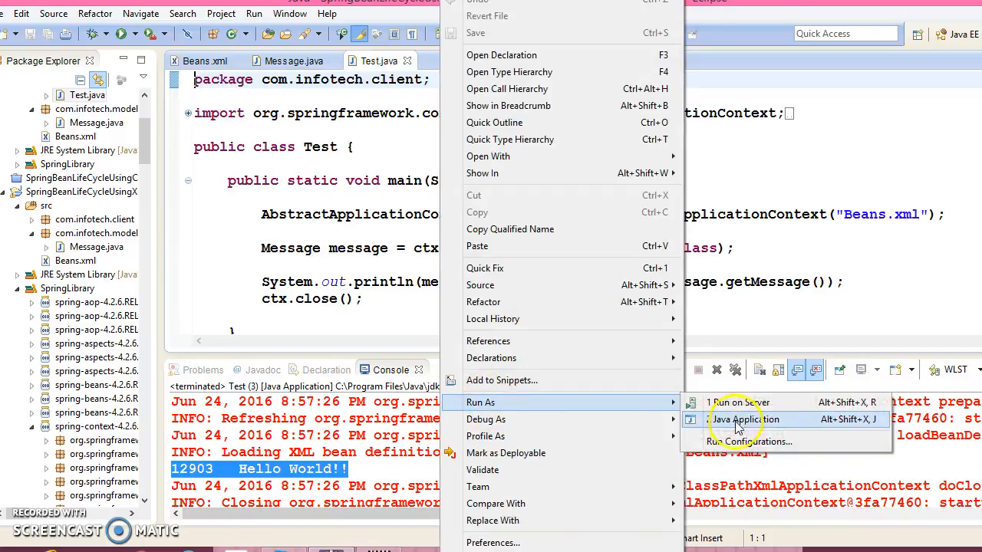
pyautogui.click(746, 420)
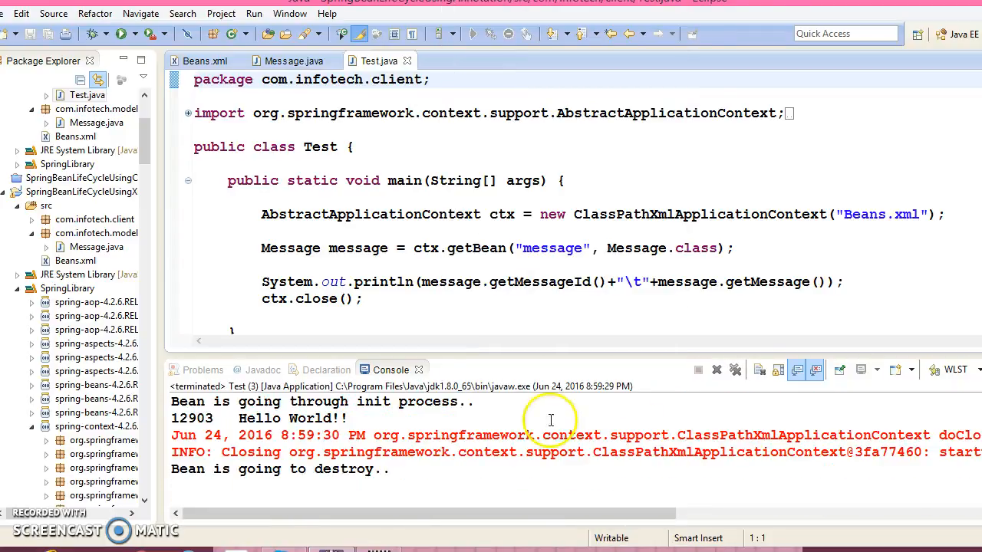
pyautogui.moveTo(452, 357)
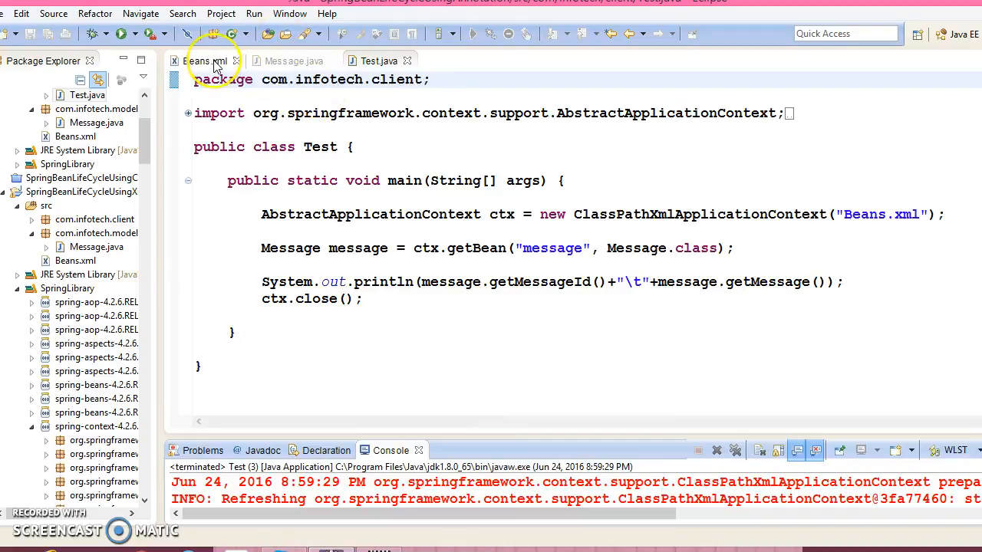
# Step: In Beans.xml, add <context:annotation-config/> below the commented-out CommonAnnotationBeanPostProcessor bean
pyautogui.click(205, 60)
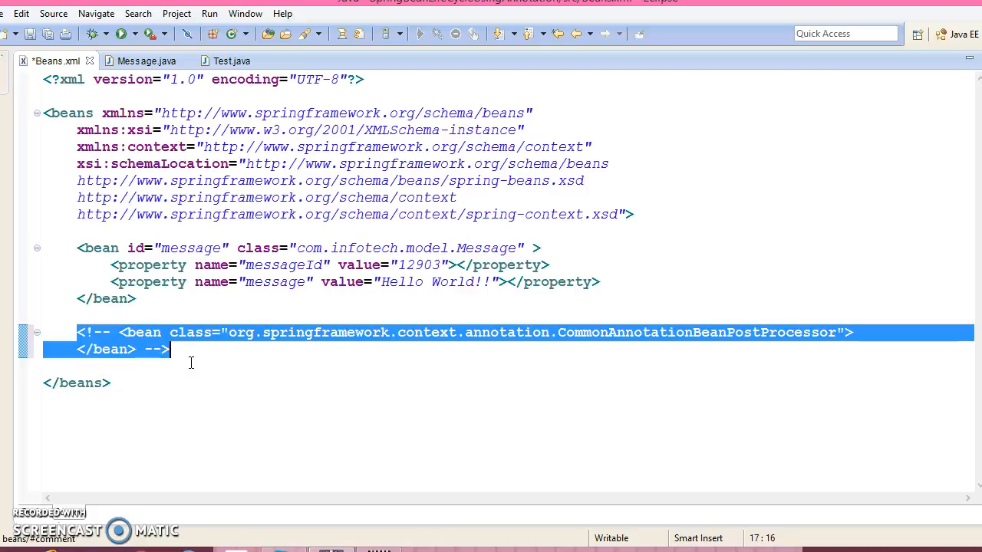
pyautogui.press('Return')
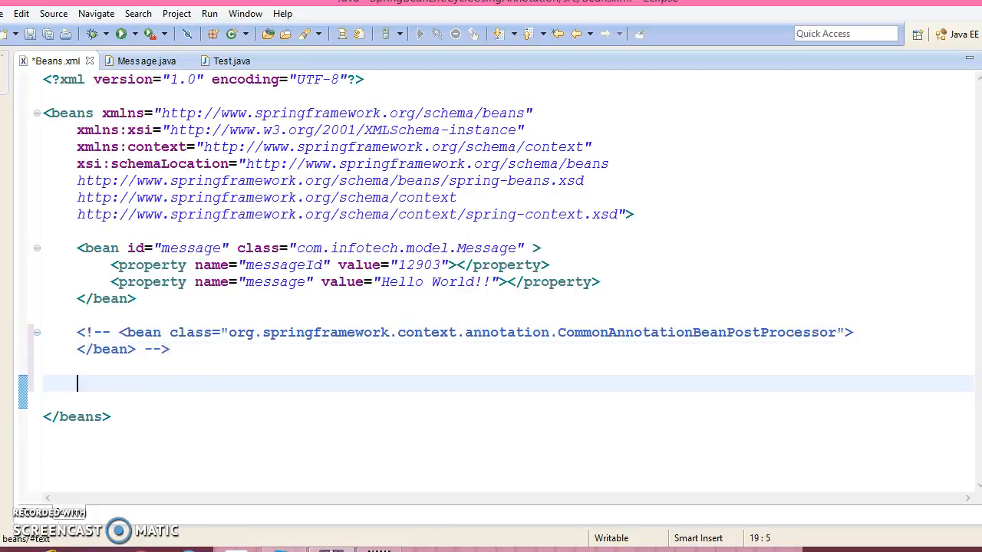
pyautogui.moveTo(571, 332)
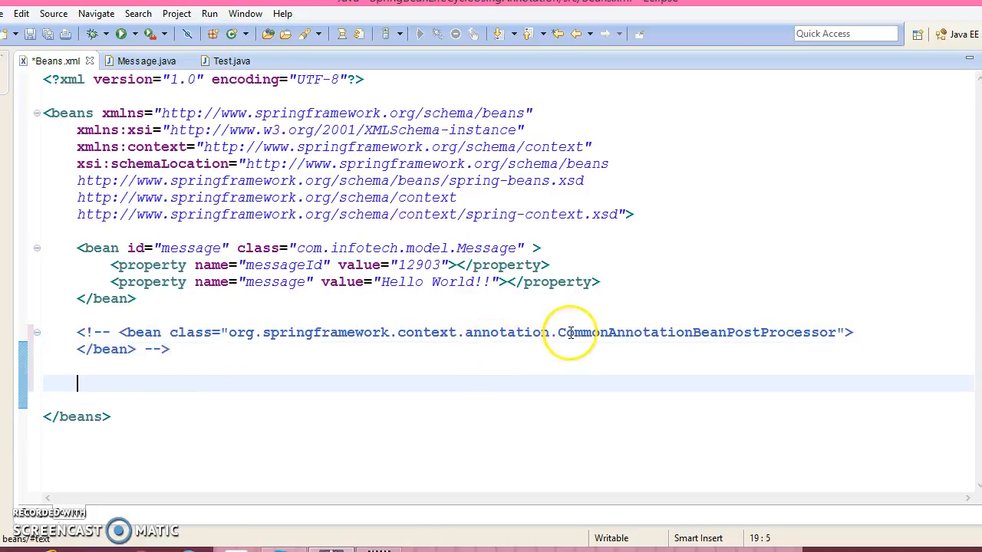
pyautogui.moveTo(311, 392)
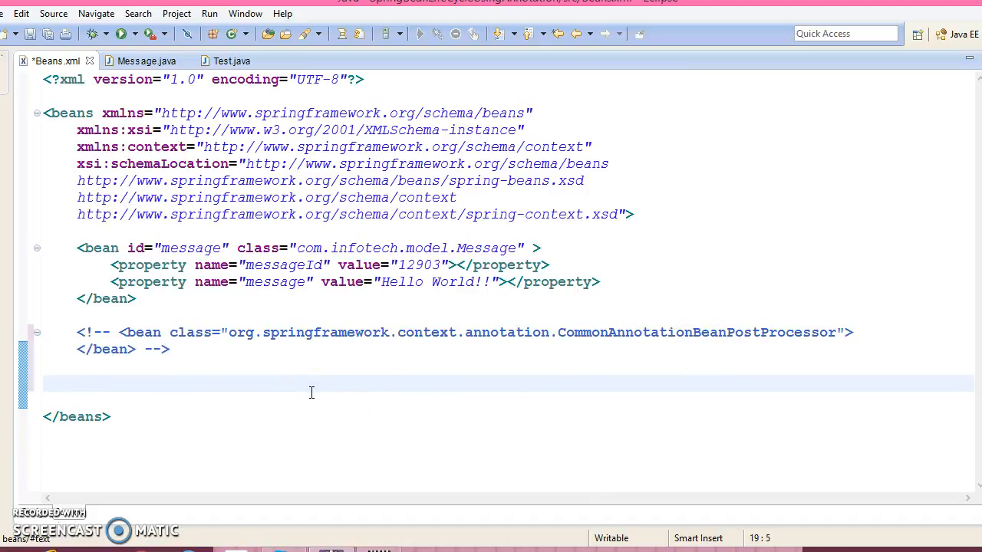
pyautogui.write('context:annotation-config/>')
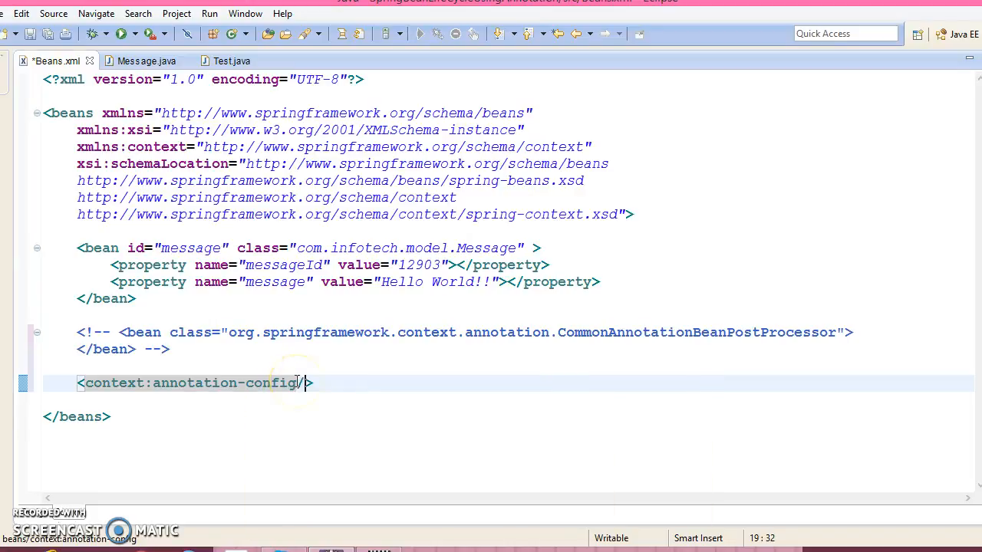
pyautogui.doubleClick(425, 197)
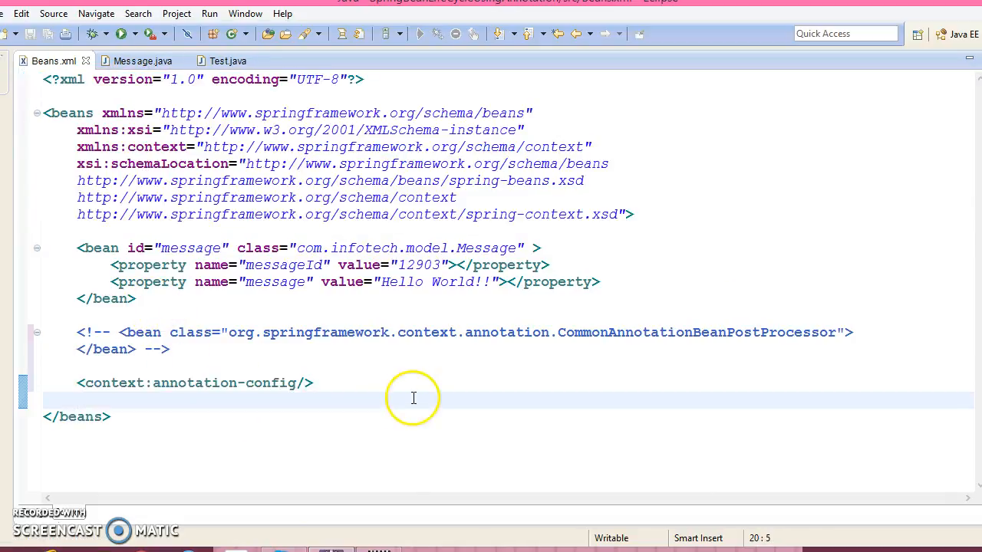
# Step: Run Test as a Java Application to check the init and destroy console messages
pyautogui.rightClick(280, 184)
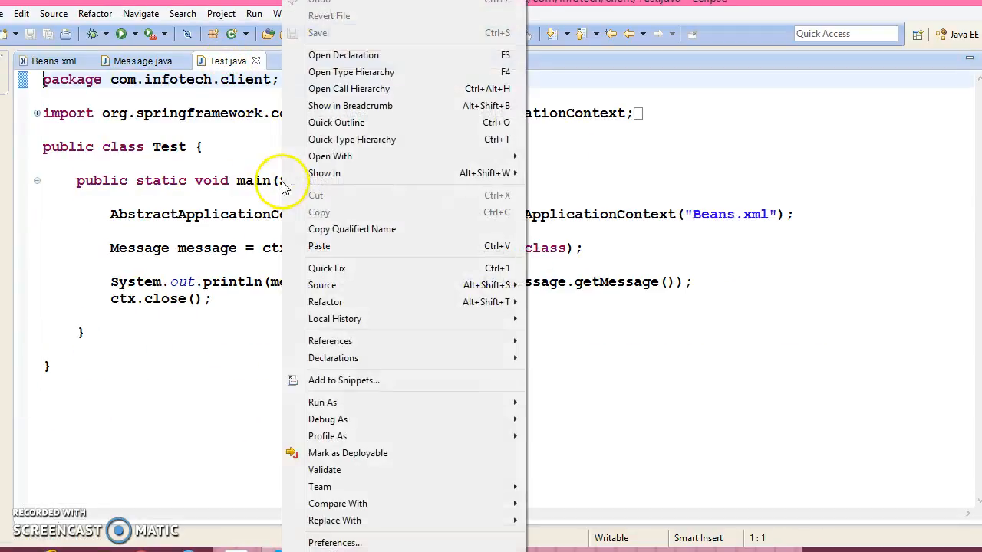
pyautogui.click(578, 422)
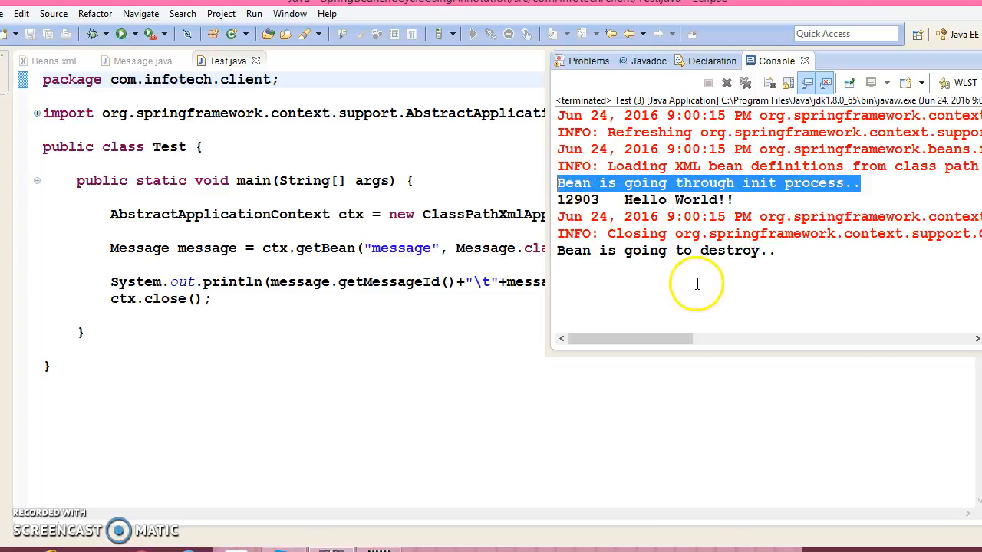
pyautogui.moveTo(675, 376)
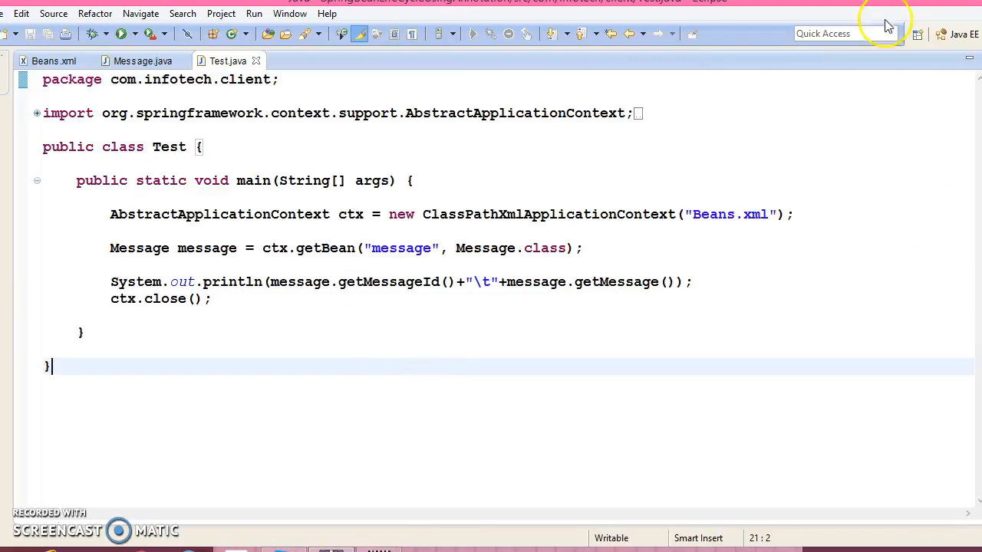
# Step: Restore the maximized Test.java editor so Package Explorer and Console reappear
pyautogui.click(118, 33)
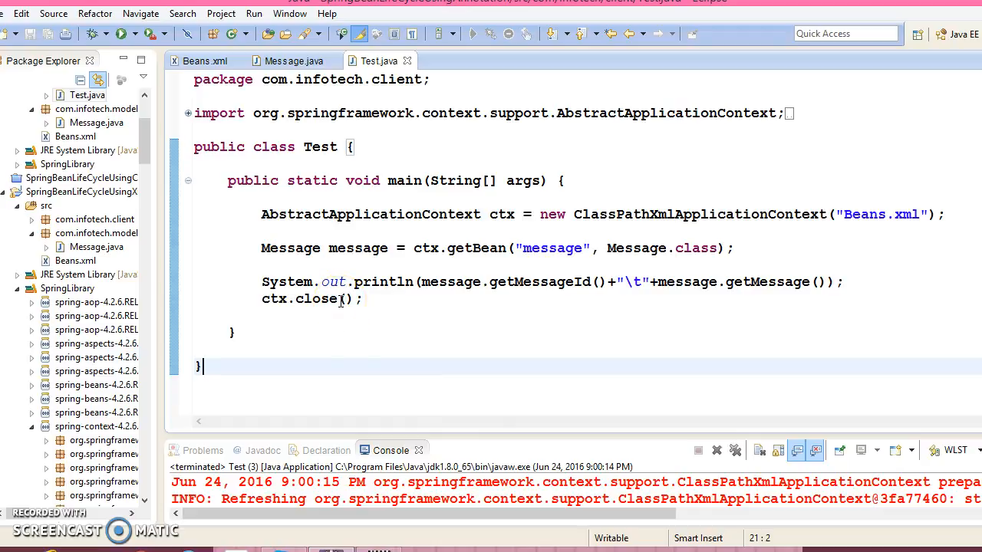
pyautogui.moveTo(364, 330)
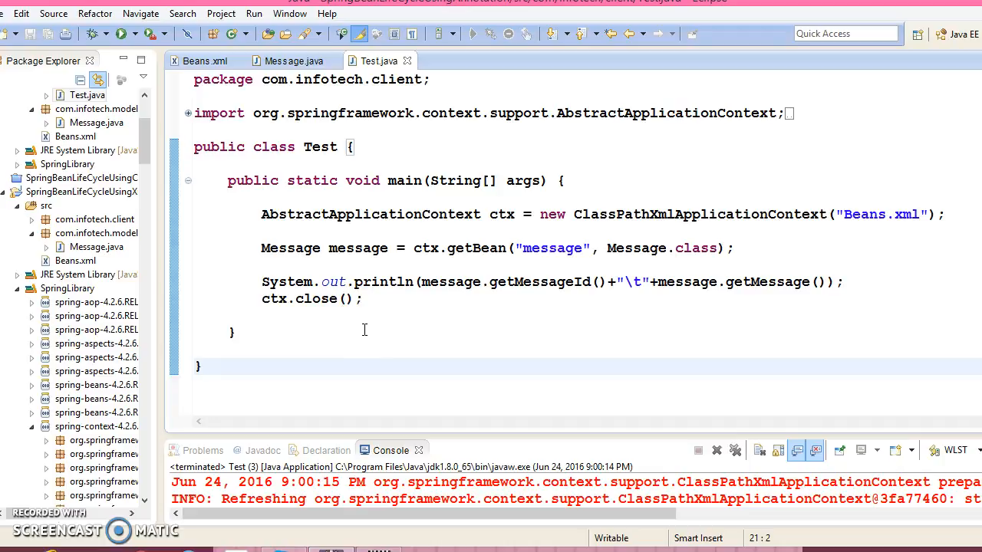
pyautogui.moveTo(442, 332)
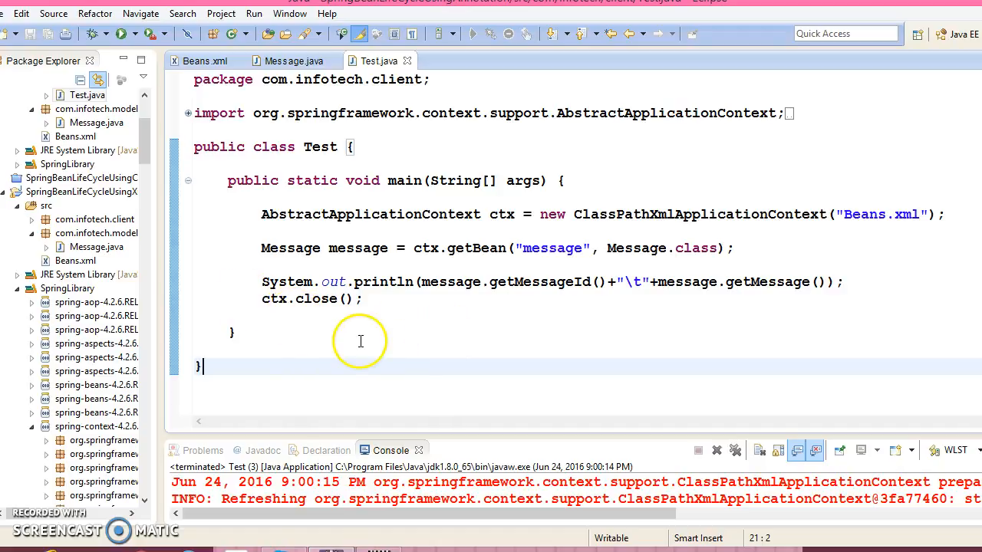
pyautogui.moveTo(50, 533)
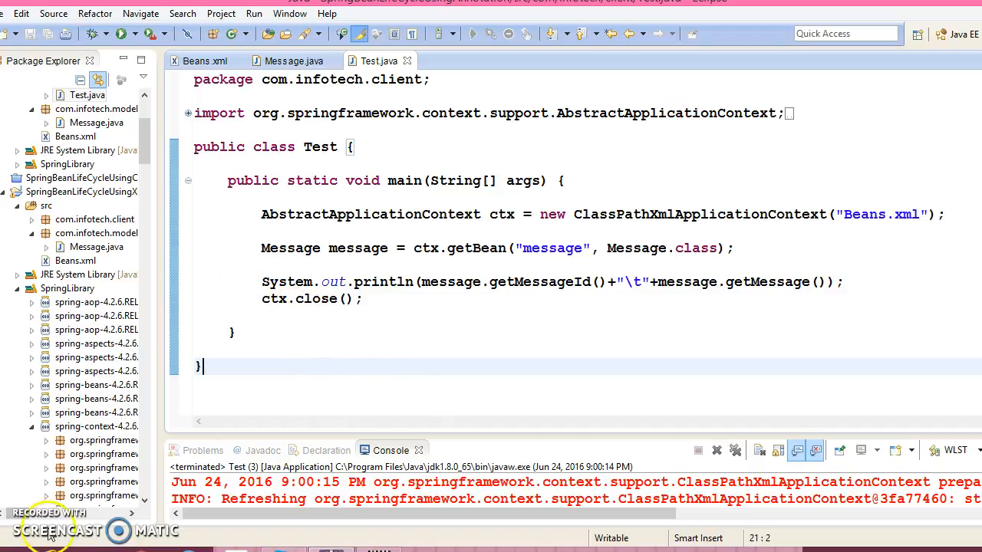